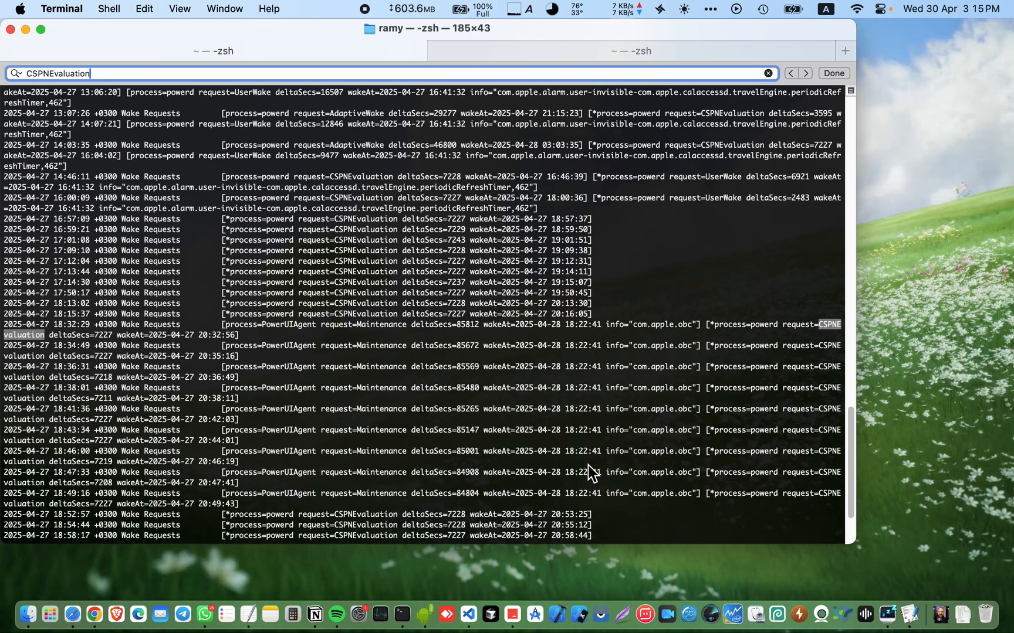
{"action": "mouse_move", "coordinate": [426, 374]}
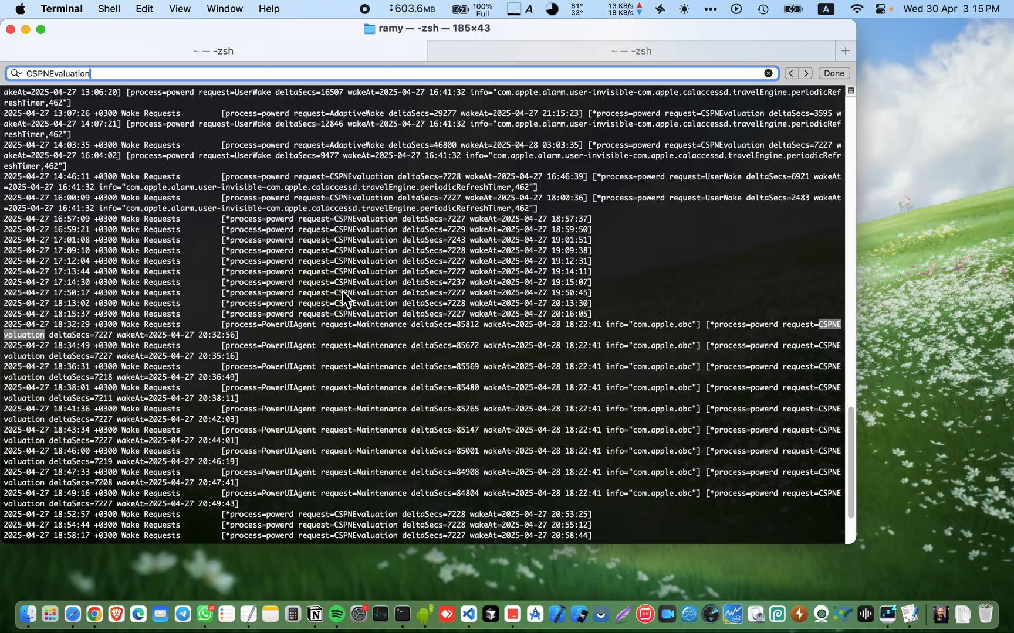
View this Mac's model and specifications in About This Mac, then dismiss the overview.
{"action": "left_click", "coordinate": [21, 8]}
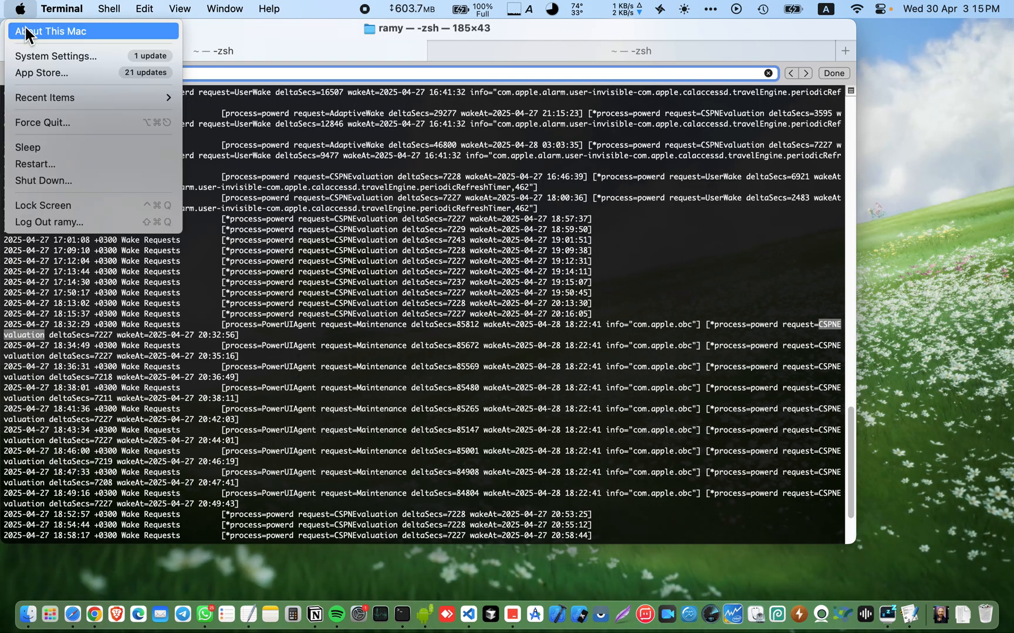
{"action": "left_click", "coordinate": [51, 32]}
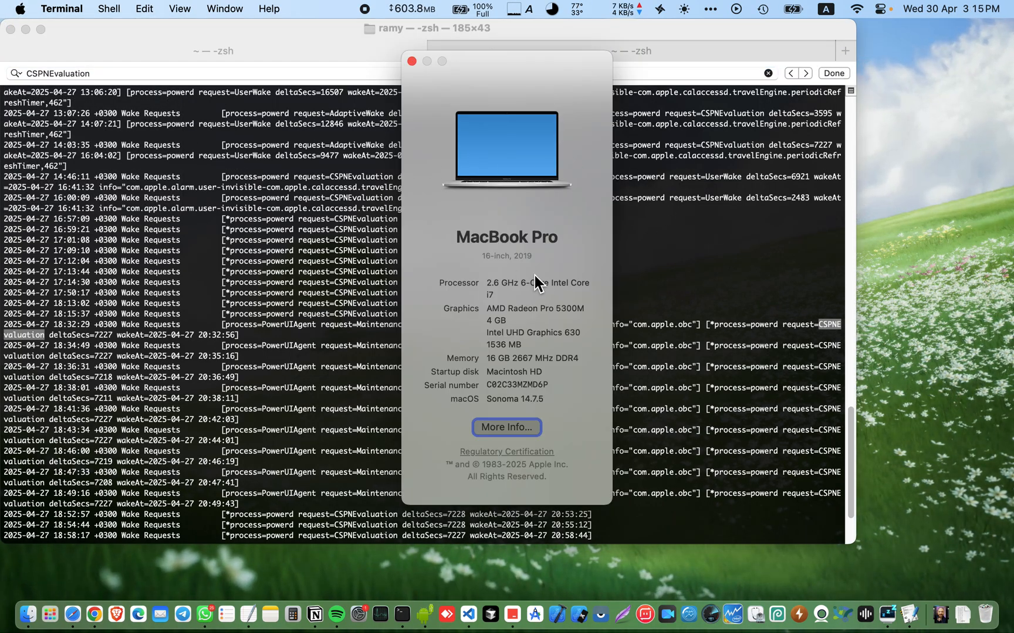
{"action": "mouse_move", "coordinate": [413, 109]}
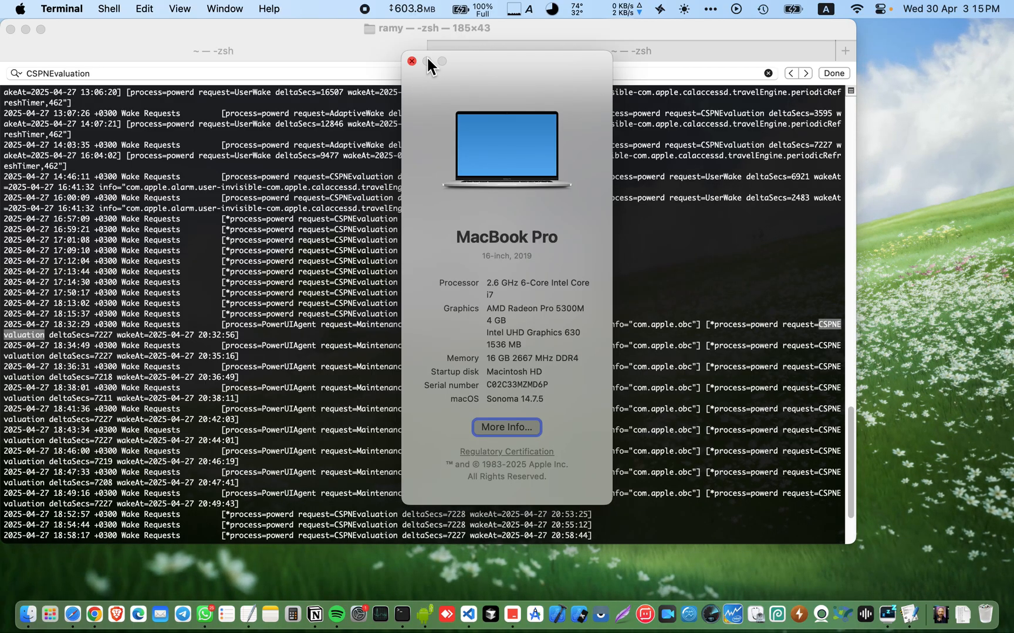
{"action": "left_click", "coordinate": [412, 61]}
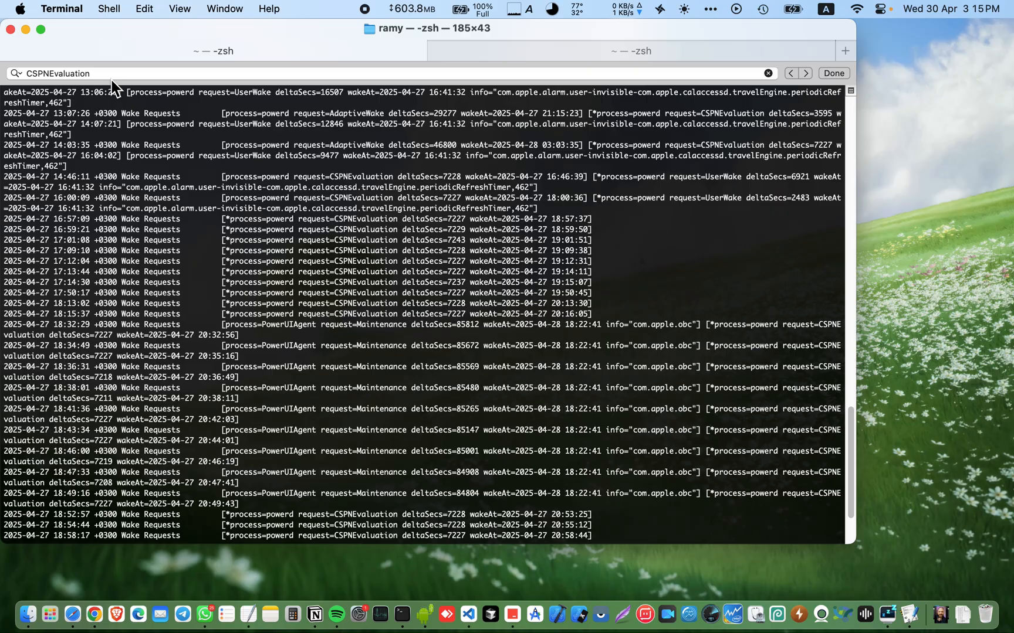
Step through the CSPNEvaluation search matches and select the original system path in TASKS.
{"action": "left_click", "coordinate": [134, 73]}
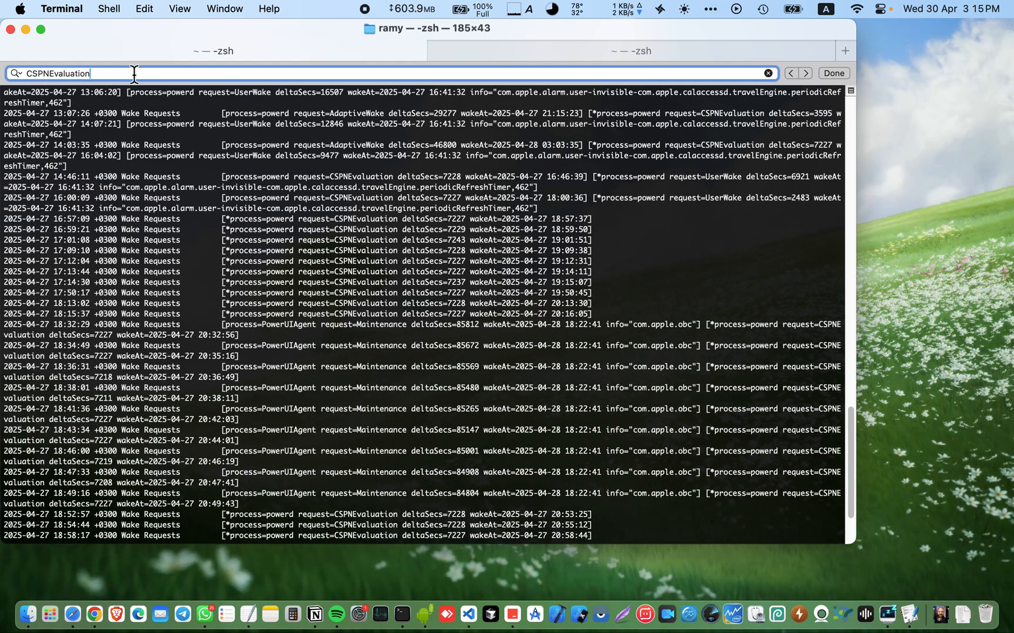
{"action": "mouse_move", "coordinate": [265, 73]}
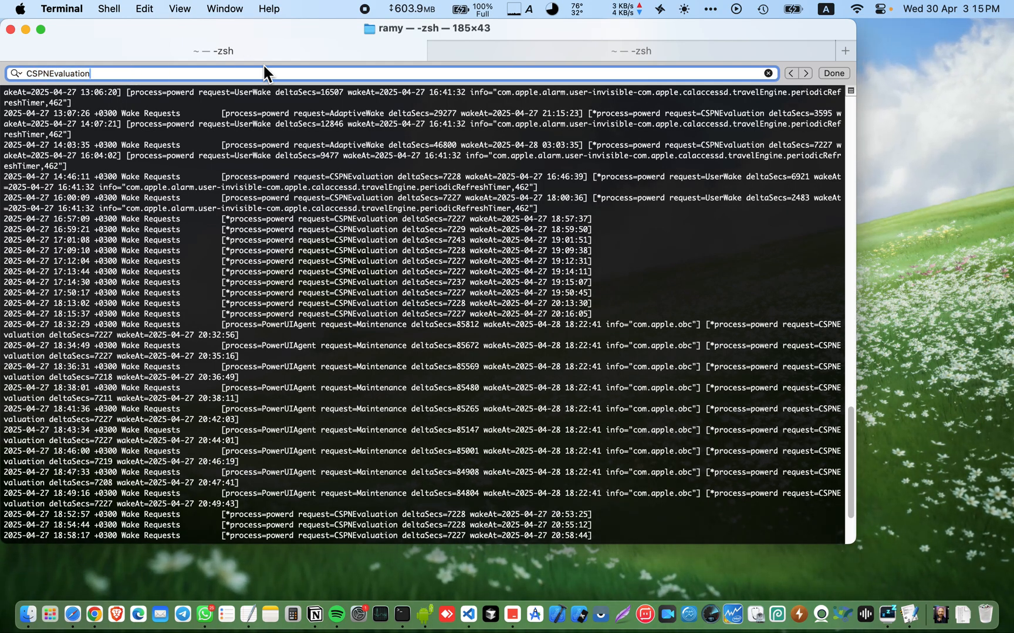
{"action": "left_click", "coordinate": [806, 74]}
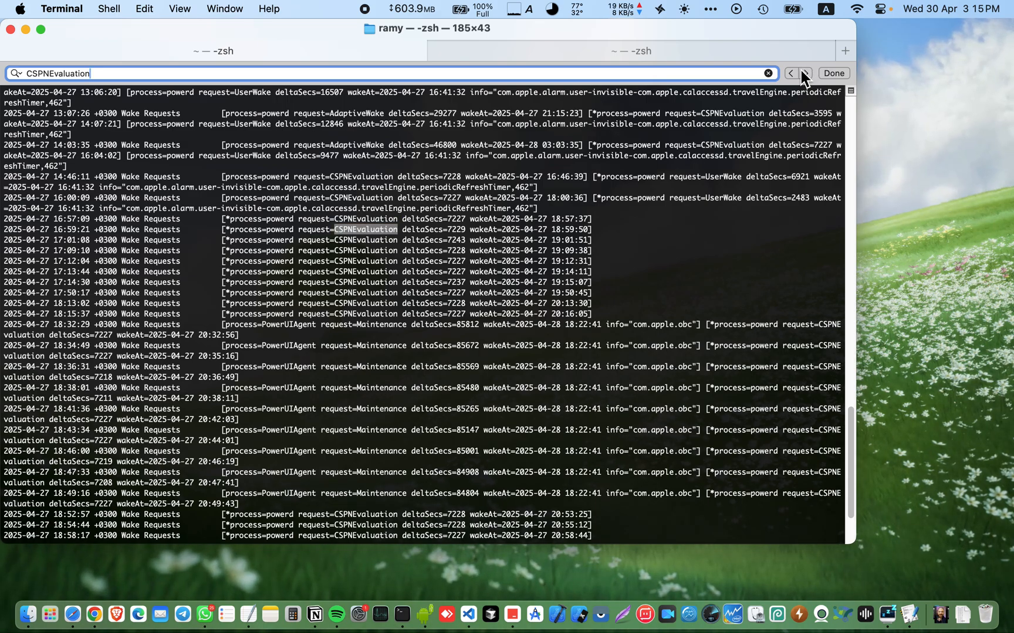
{"action": "left_click", "coordinate": [805, 73]}
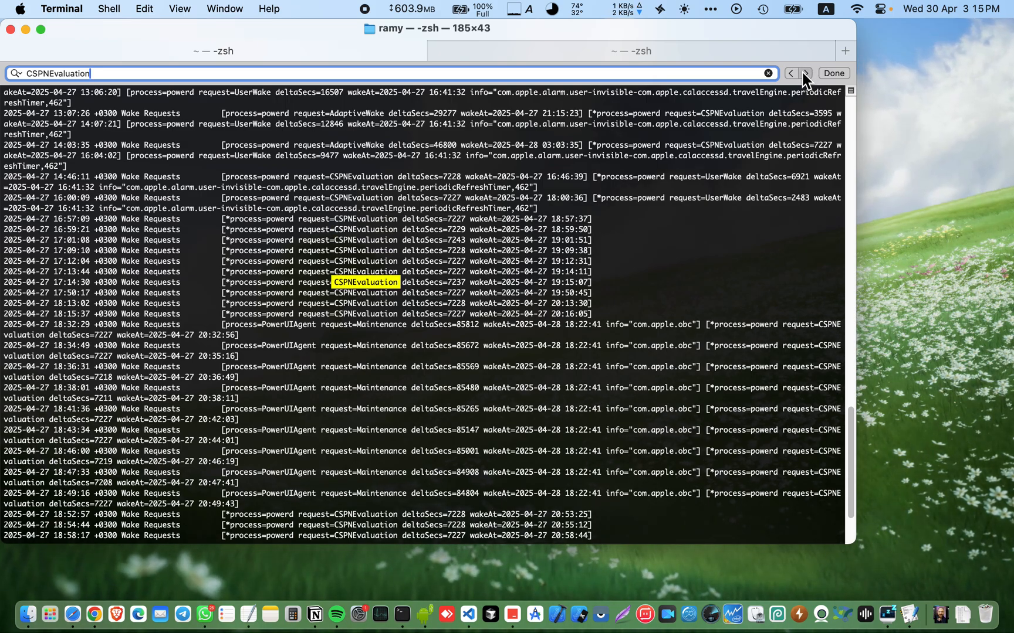
{"action": "left_click", "coordinate": [805, 73]}
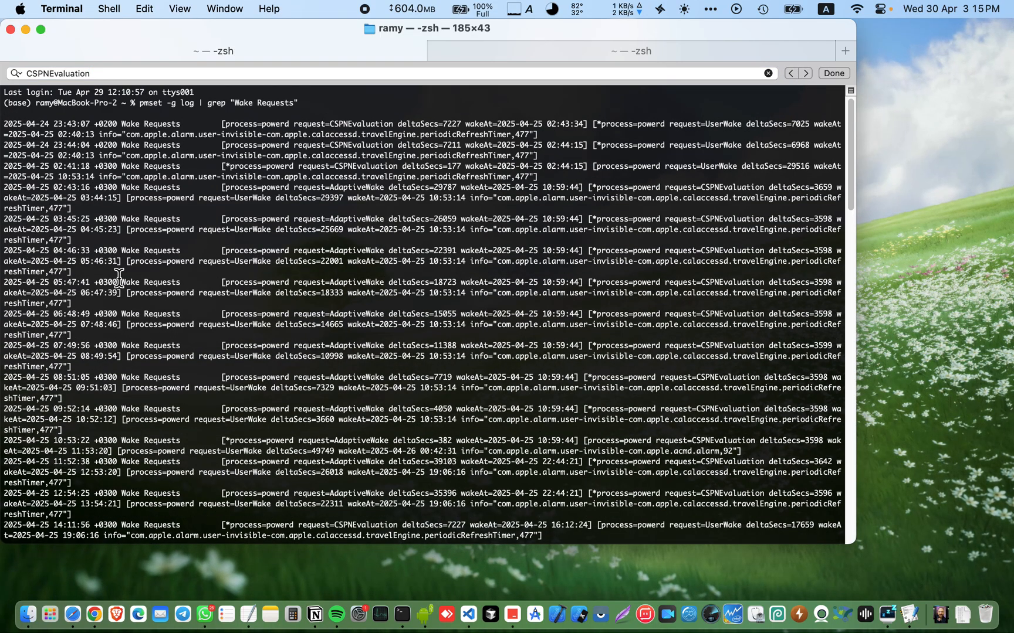
{"action": "mouse_move", "coordinate": [160, 195]}
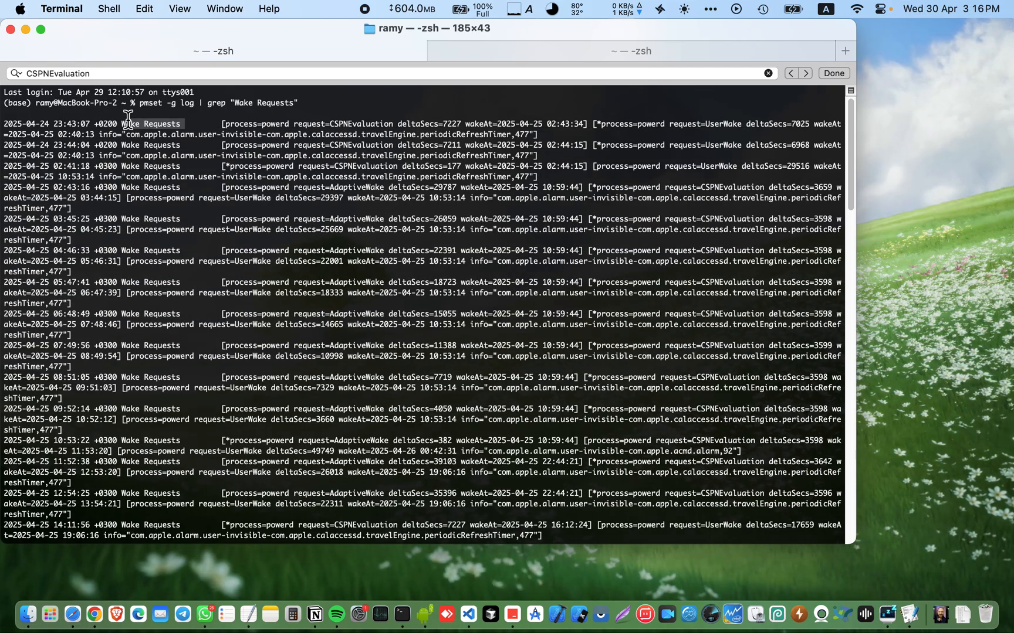
{"action": "scroll", "scroll_direction": "down", "scroll_amount": 3}
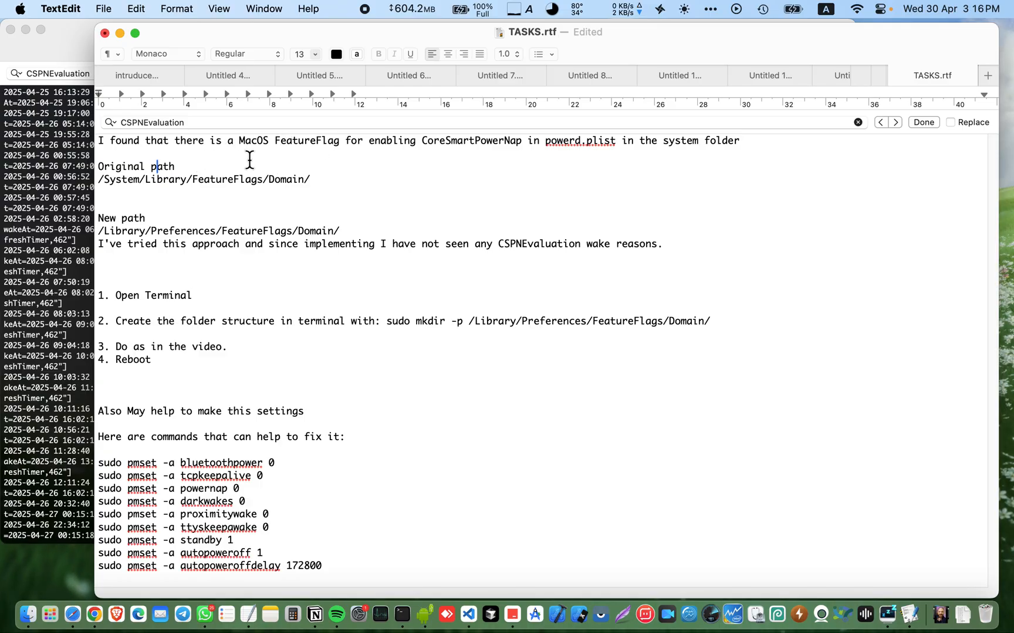
{"action": "mouse_move", "coordinate": [435, 141]}
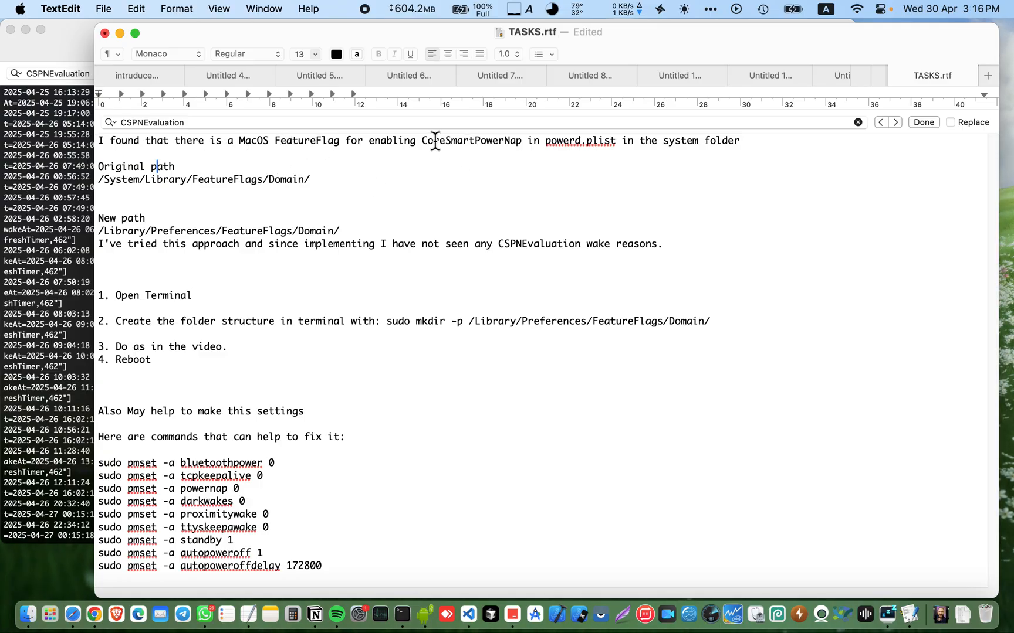
{"action": "double_click", "coordinate": [452, 141]}
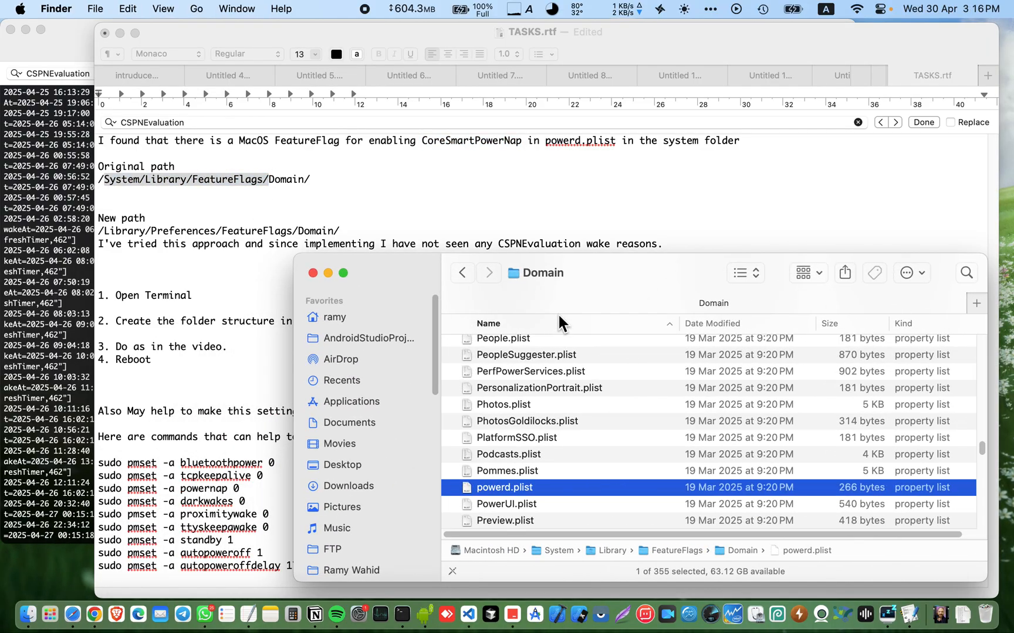
{"action": "mouse_move", "coordinate": [568, 555]}
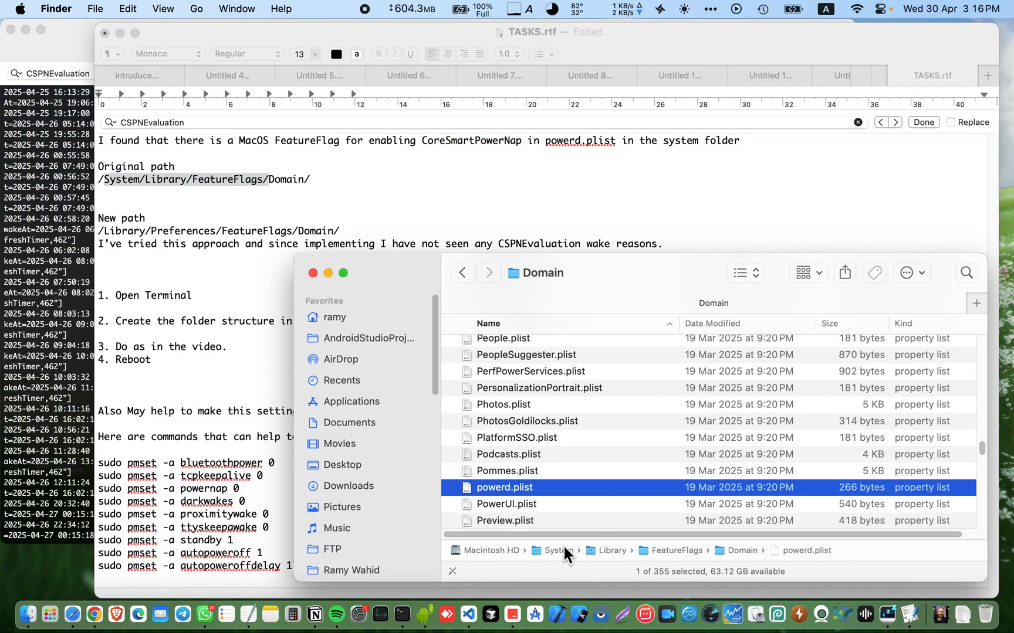
{"action": "mouse_move", "coordinate": [759, 557]}
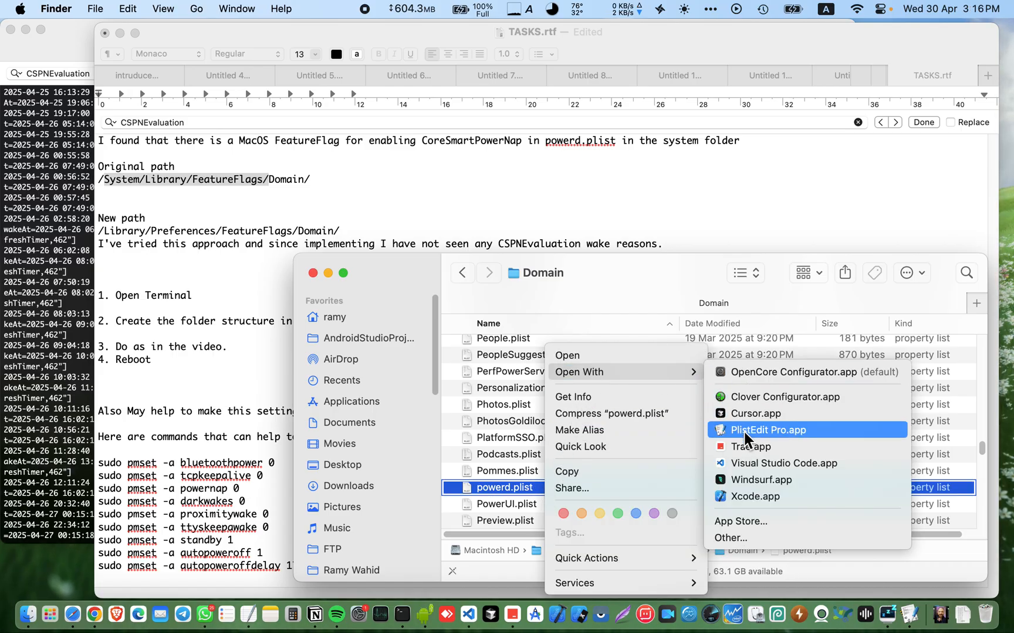
{"action": "mouse_move", "coordinate": [773, 439]}
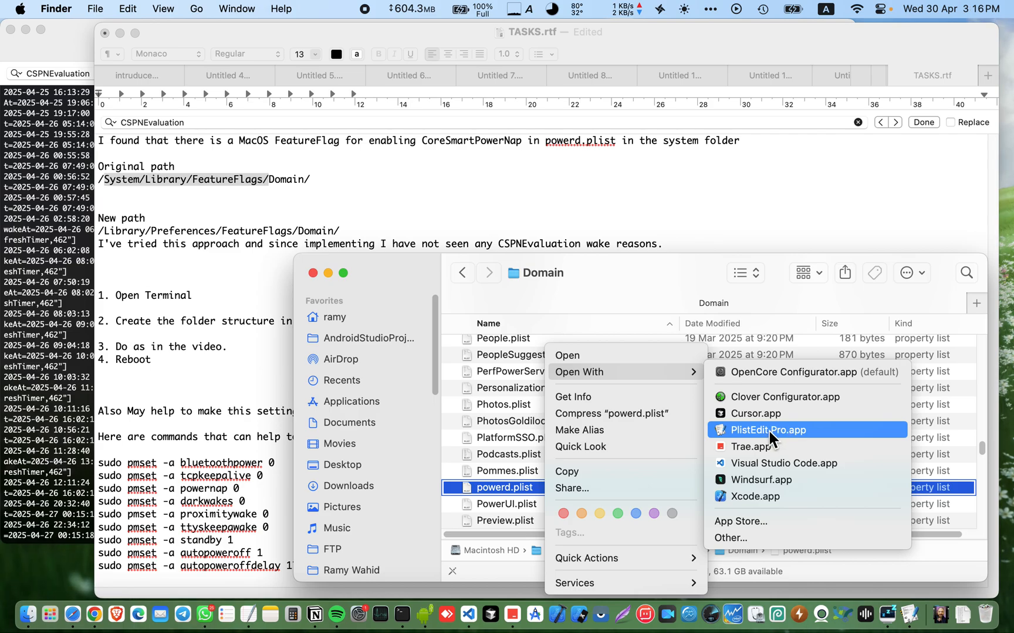
Open powerd.plist from /System/Library/FeatureFlags/Domain in PlistEdit Pro.
{"action": "left_click", "coordinate": [768, 429]}
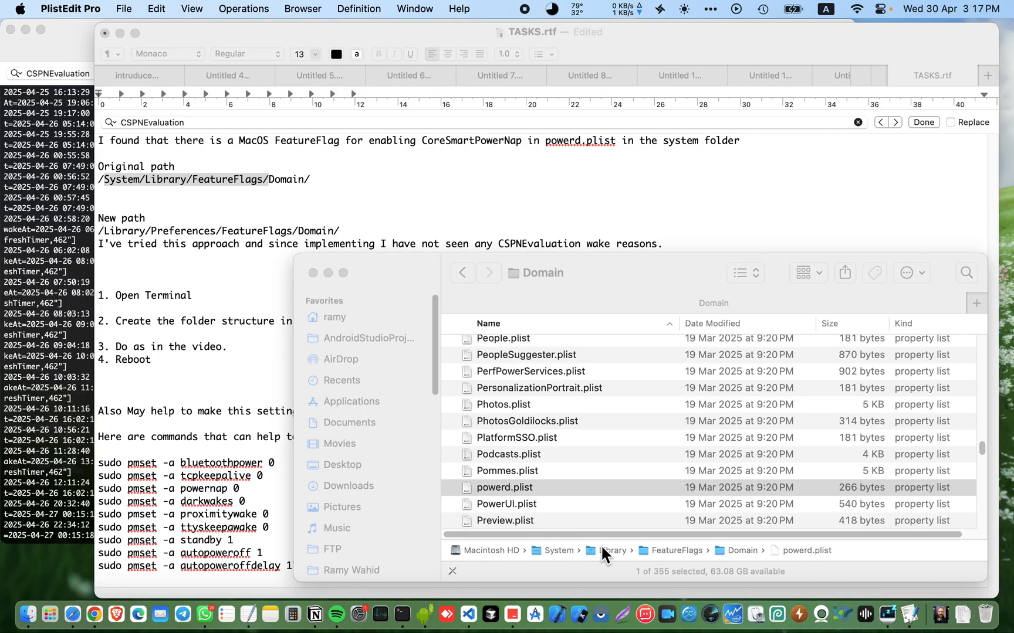
{"action": "mouse_move", "coordinate": [504, 481]}
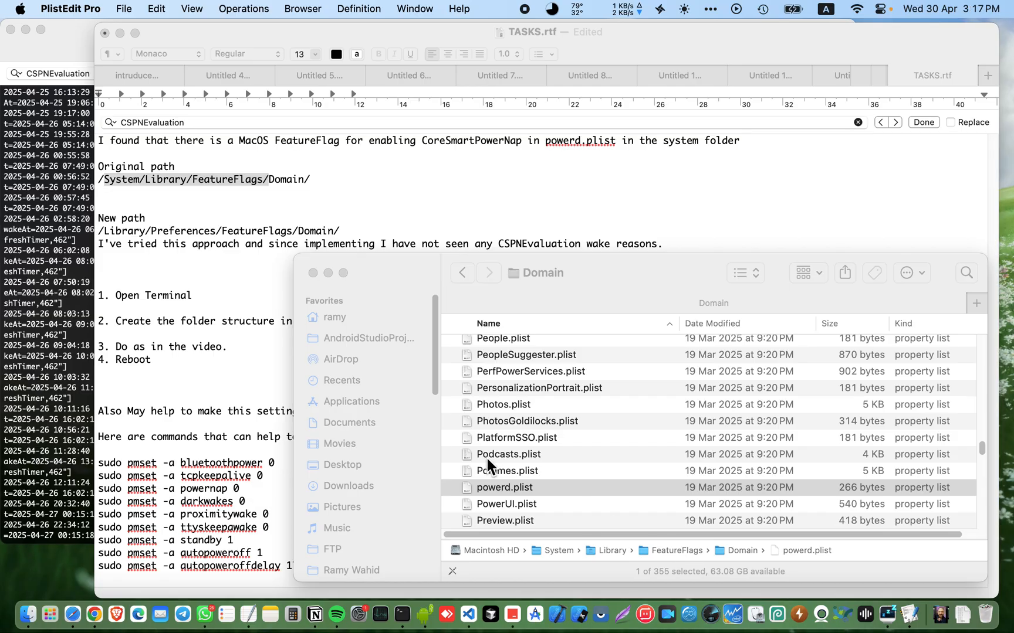
{"action": "mouse_move", "coordinate": [490, 464]}
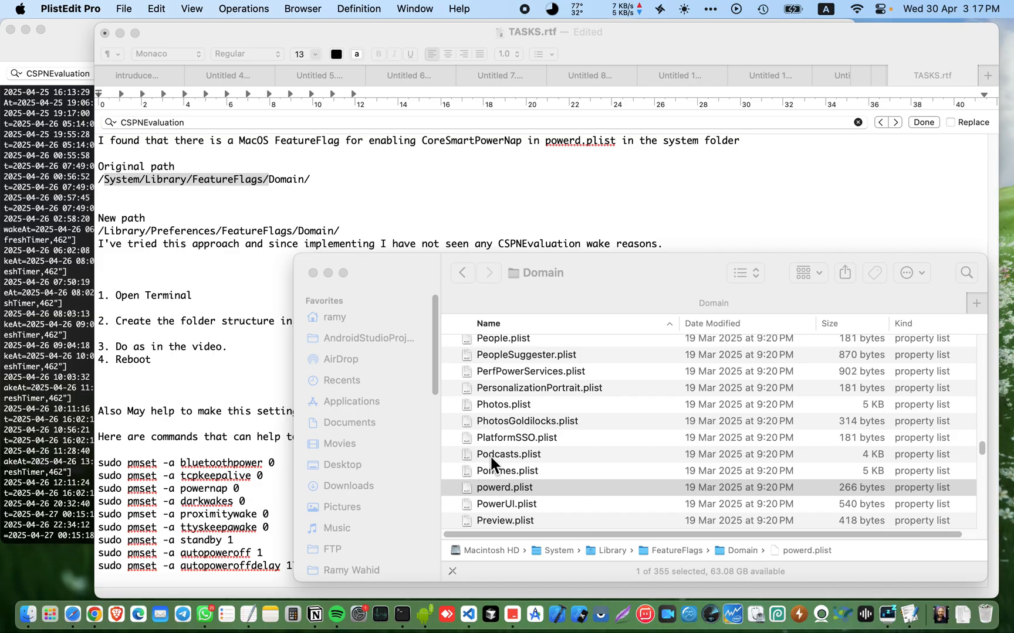
{"action": "mouse_move", "coordinate": [517, 501]}
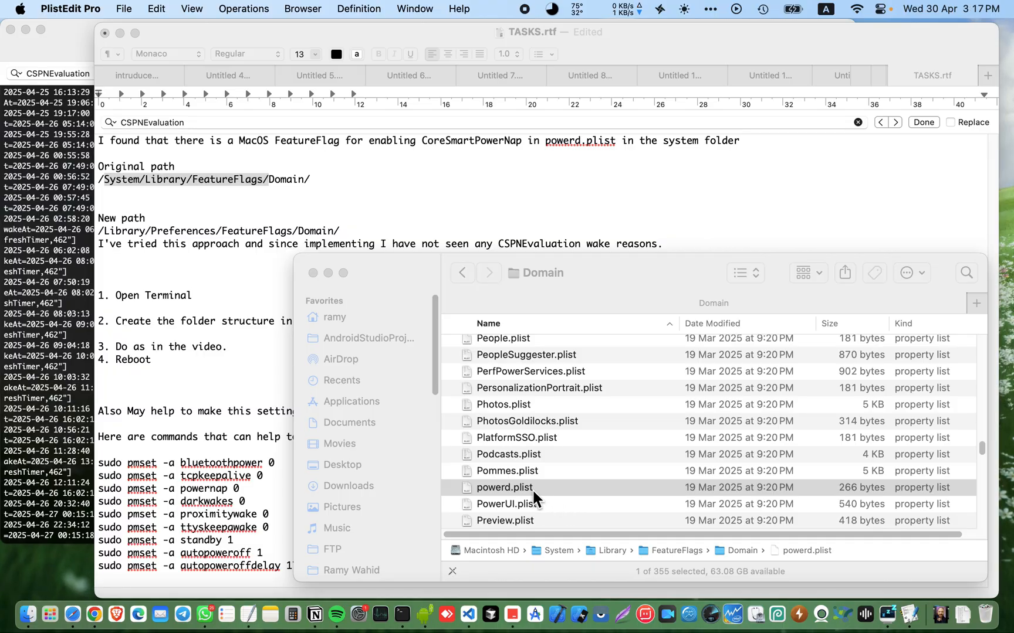
{"action": "mouse_move", "coordinate": [552, 479]}
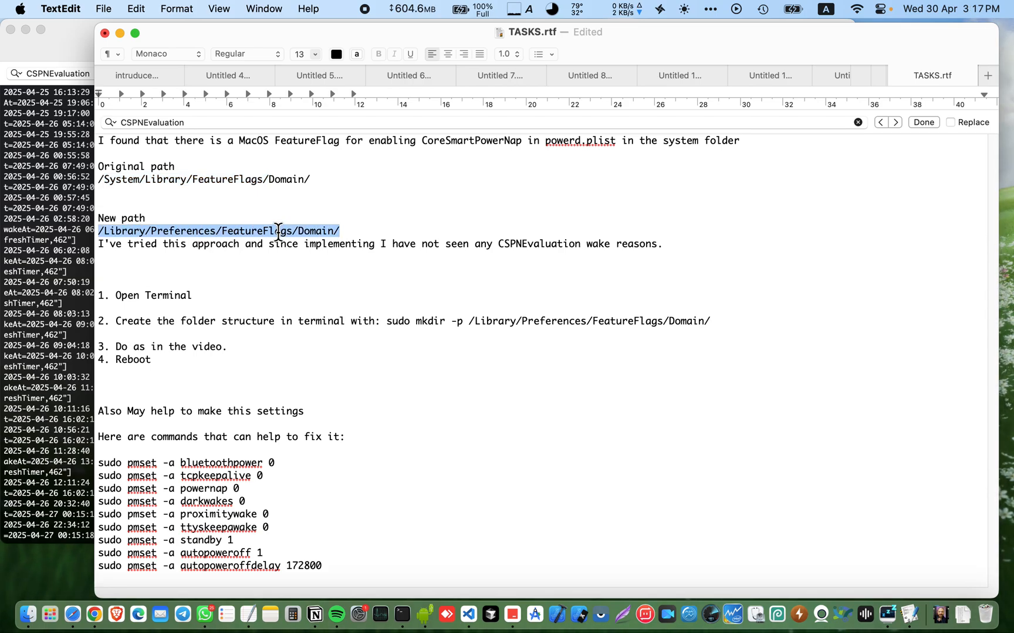
{"action": "mouse_move", "coordinate": [225, 259]}
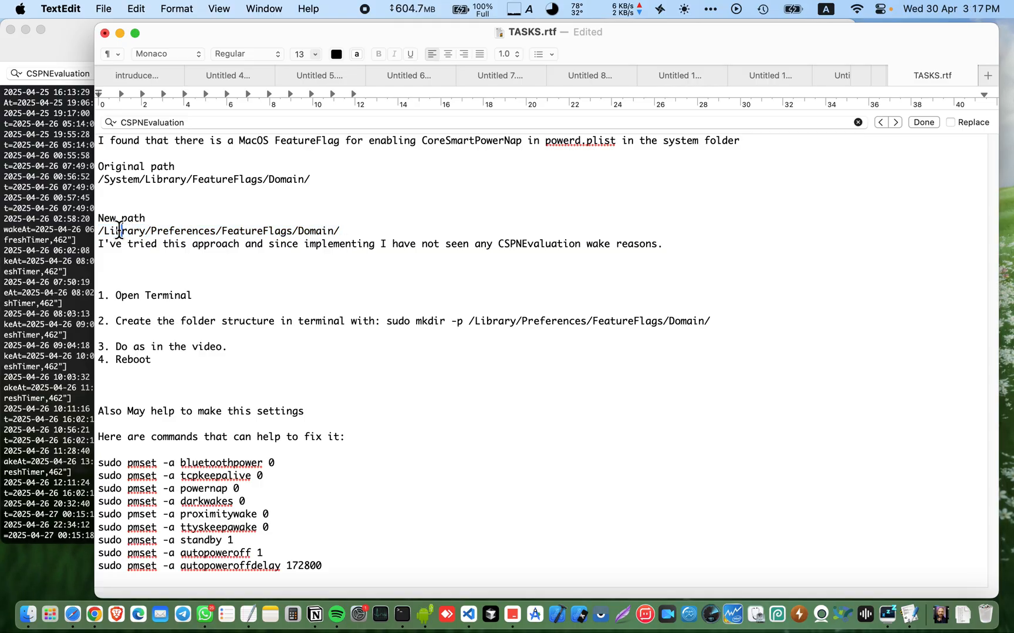
Select the /Library/Preferences/FeatureFlags/Domain/ path line in the TASKS notes.
{"action": "double_click", "coordinate": [153, 295]}
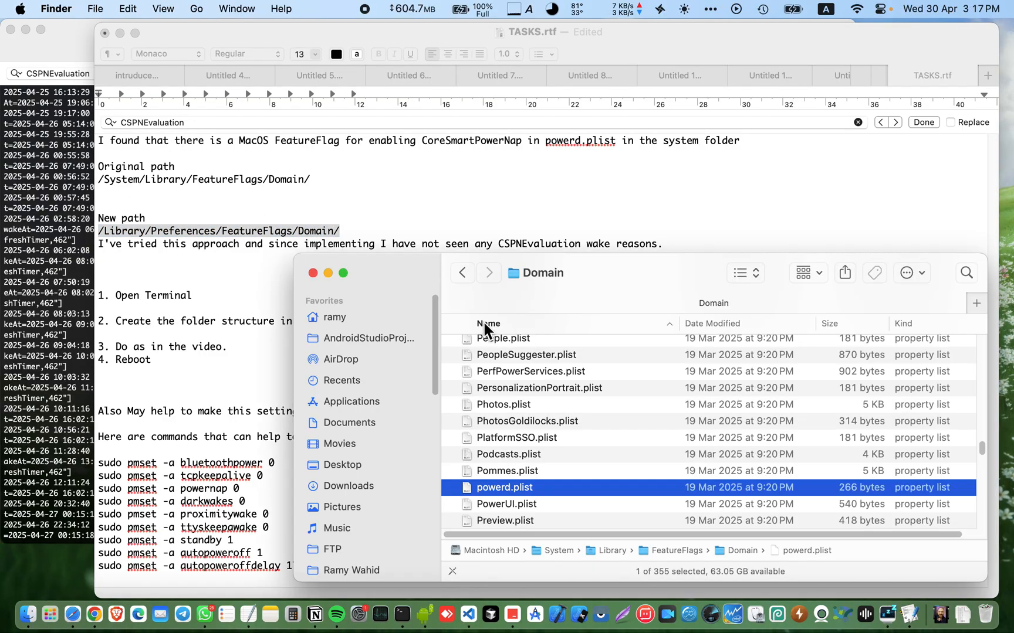
Drag an item from the system Domain folder, check Desktop, and return to Domain.
{"action": "left_click_drag", "start_coordinate": [503, 487], "coordinate": [548, 69]}
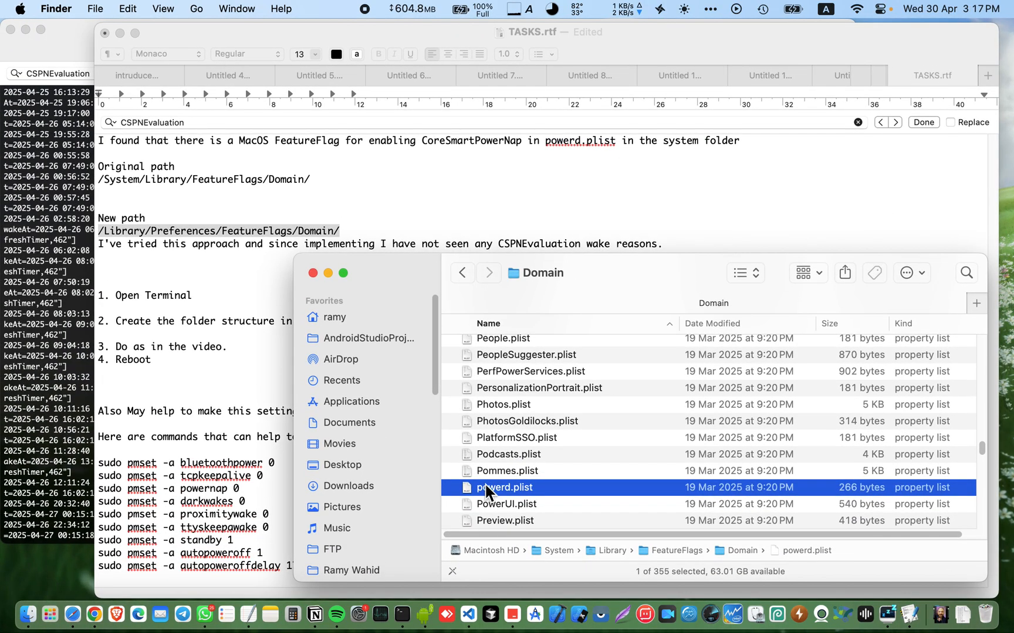
{"action": "mouse_move", "coordinate": [348, 465]}
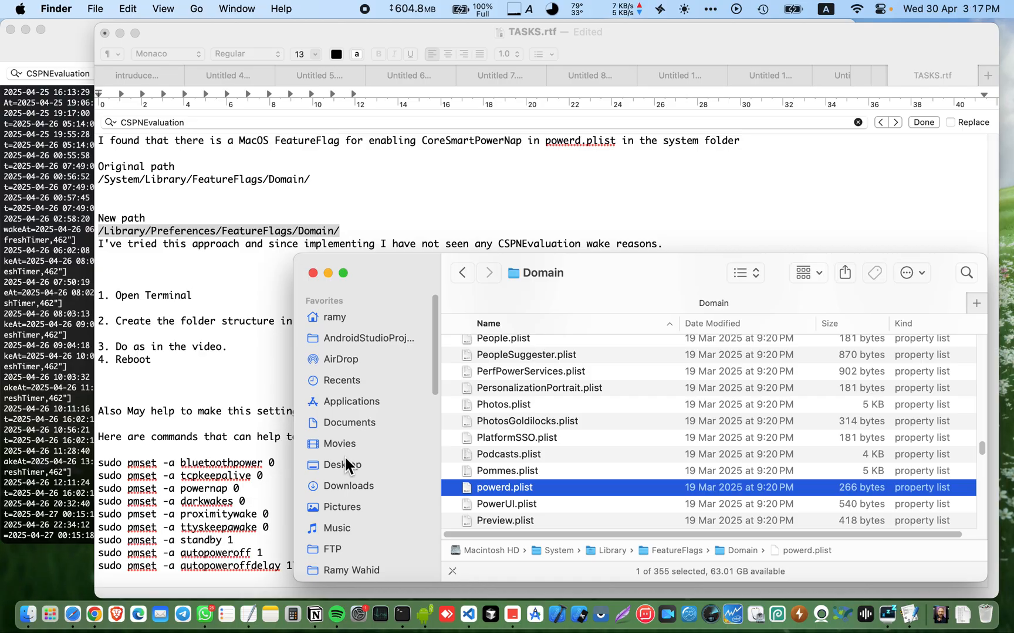
{"action": "left_click", "coordinate": [341, 465]}
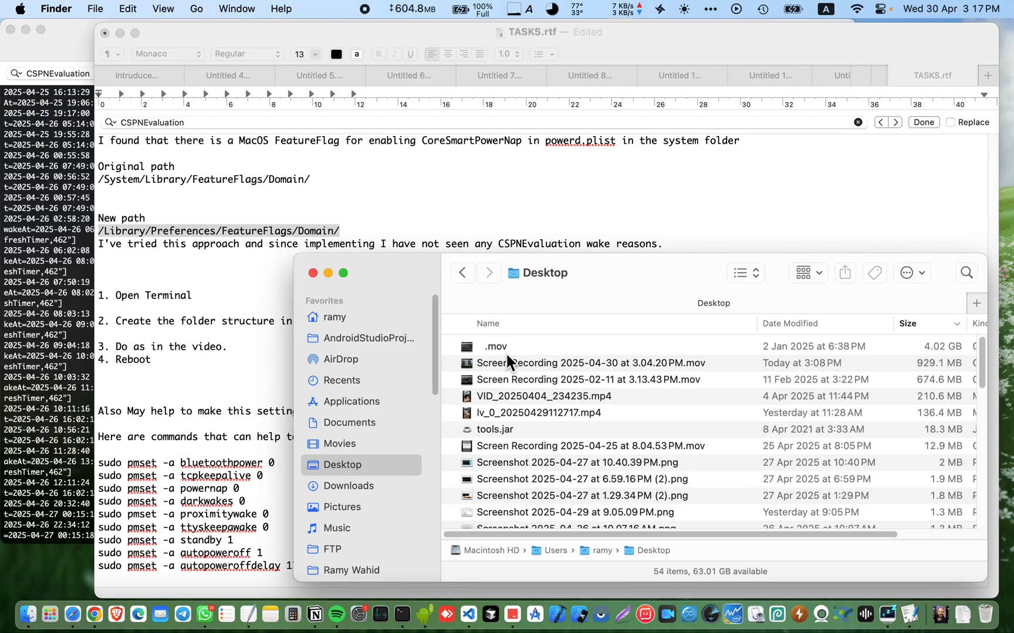
{"action": "left_click", "coordinate": [790, 323]}
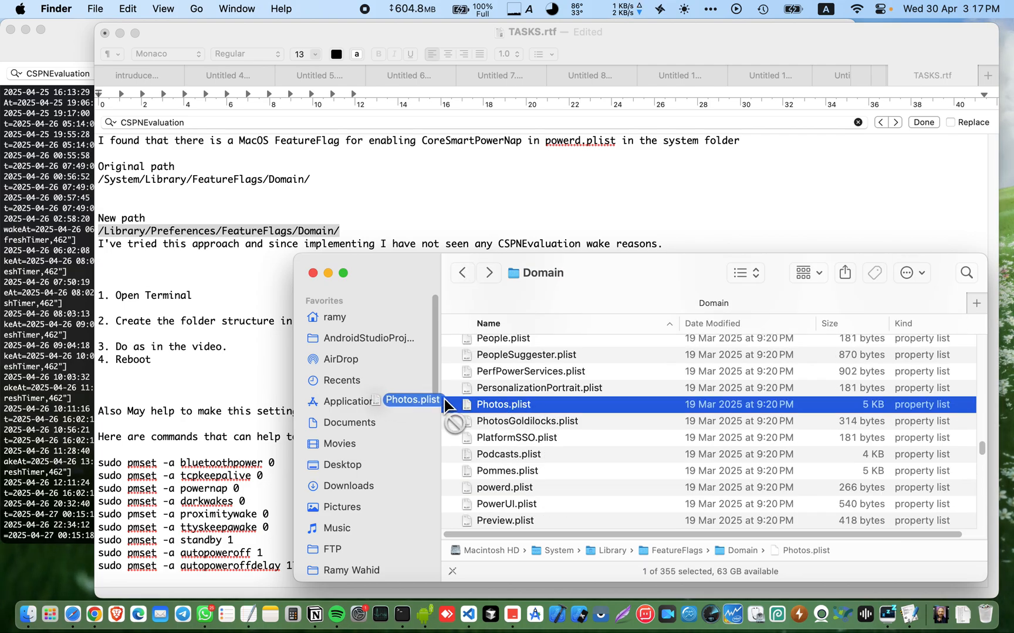
Copy Photos.plist into Movies, verify it there, then select powerd.plist in Domain.
{"action": "left_click_drag", "start_coordinate": [503, 404], "coordinate": [336, 444]}
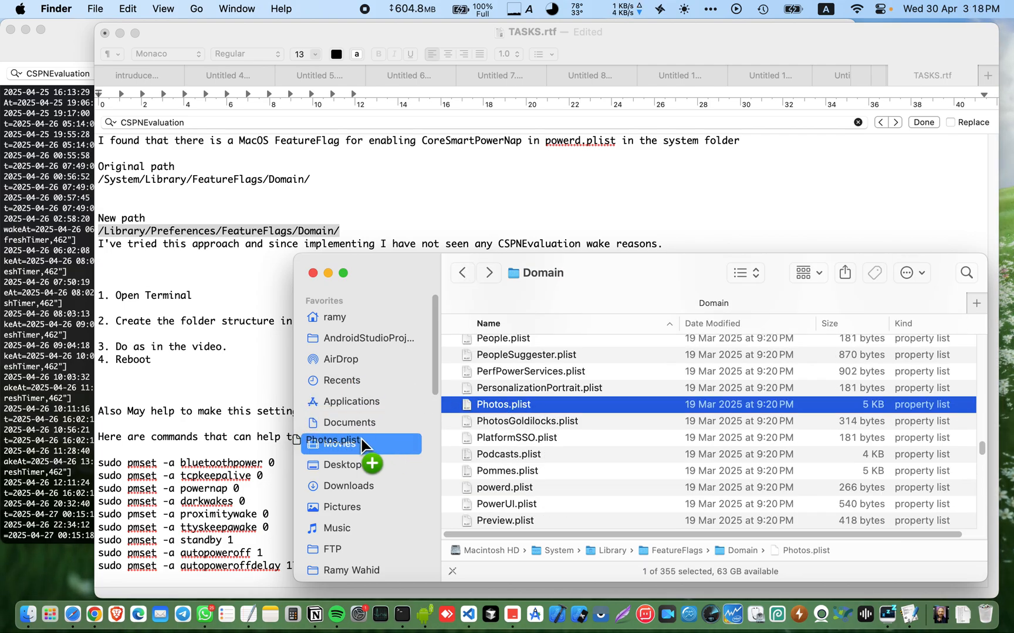
{"action": "left_click", "coordinate": [338, 443]}
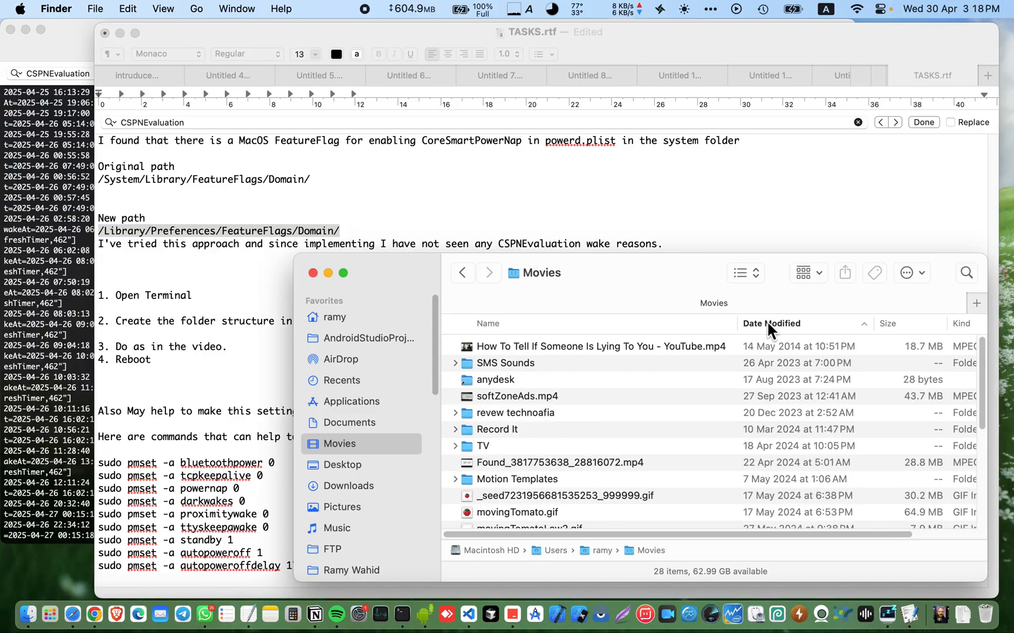
{"action": "left_click", "coordinate": [771, 323]}
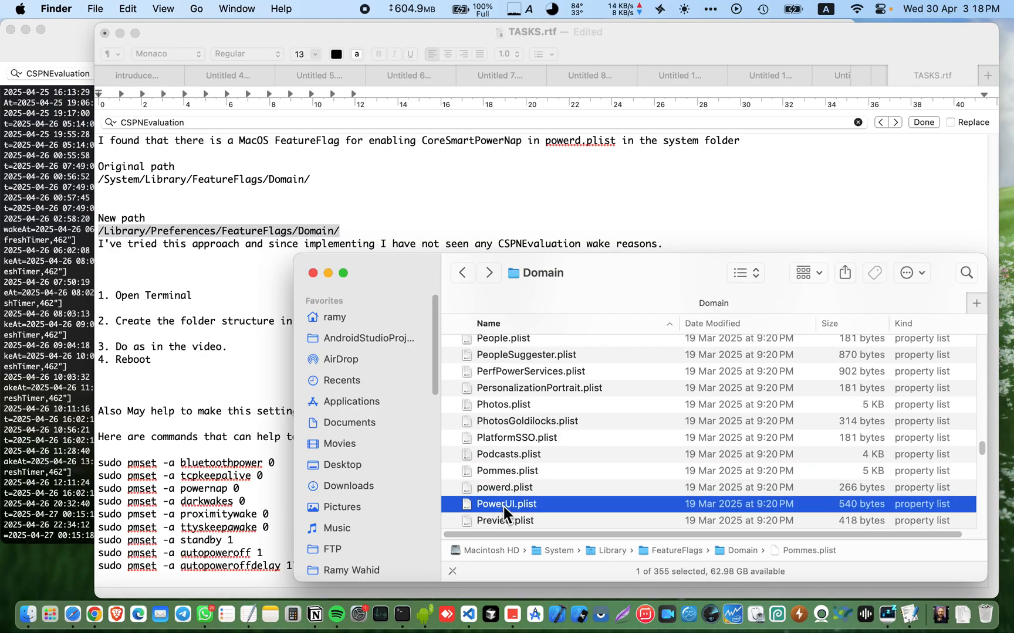
{"action": "scroll", "scroll_direction": "down", "scroll_amount": 3}
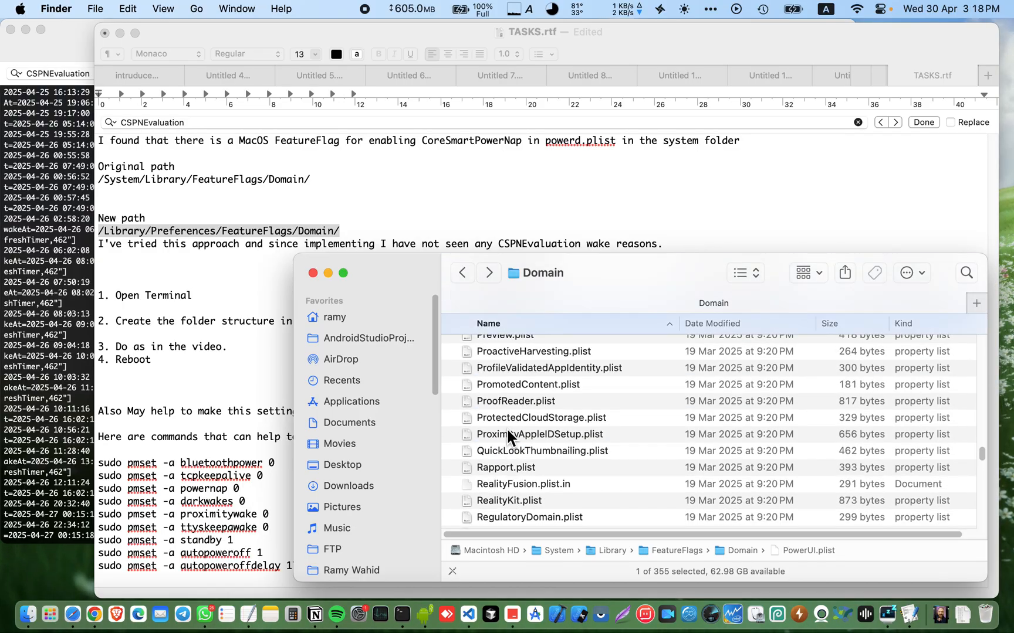
{"action": "left_click", "coordinate": [507, 437]}
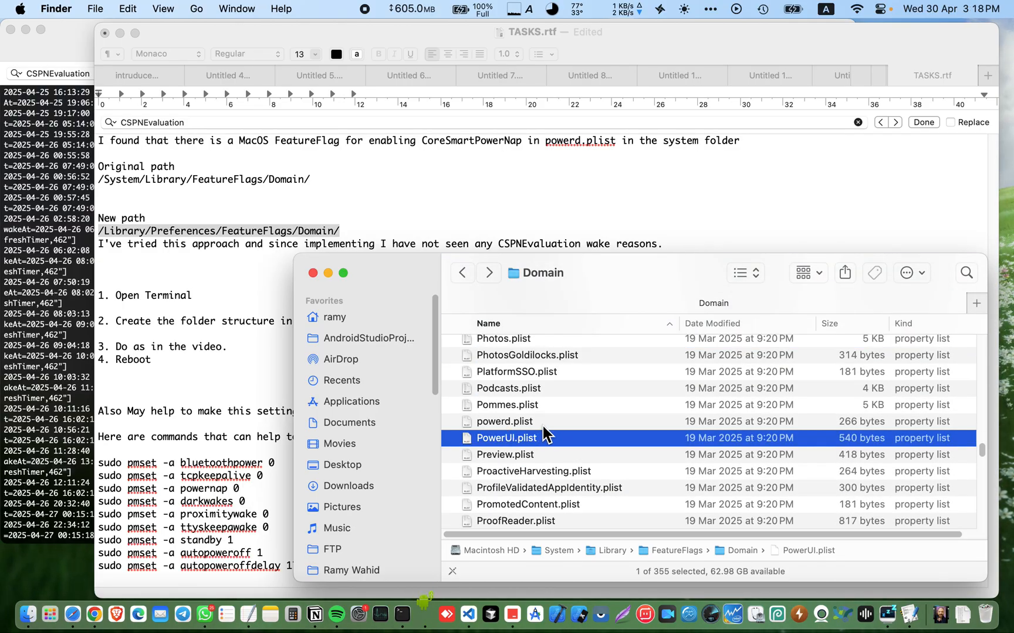
{"action": "mouse_move", "coordinate": [535, 425]}
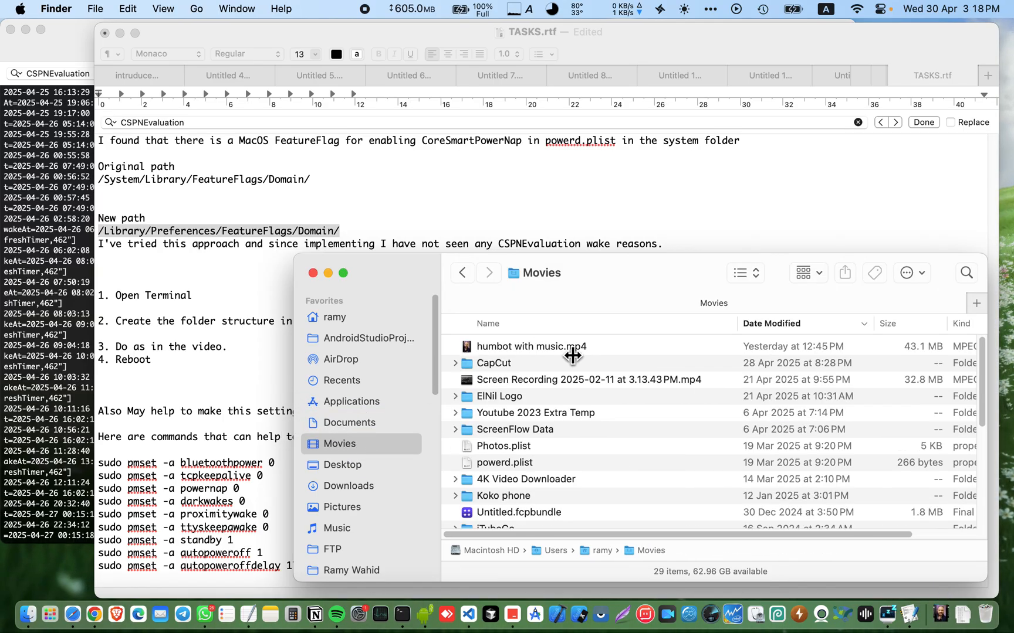
Open the Movies powerd.plist in PlistEdit Pro and set CoreSmartPowerNap Enabled to NO.
{"action": "right_click", "coordinate": [504, 462]}
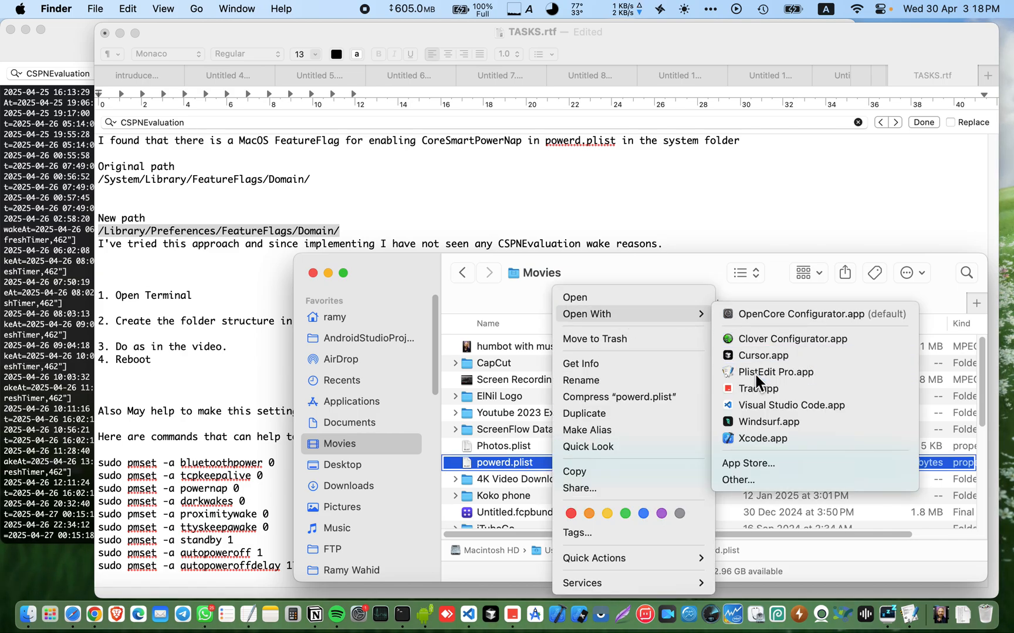
{"action": "left_click", "coordinate": [775, 372]}
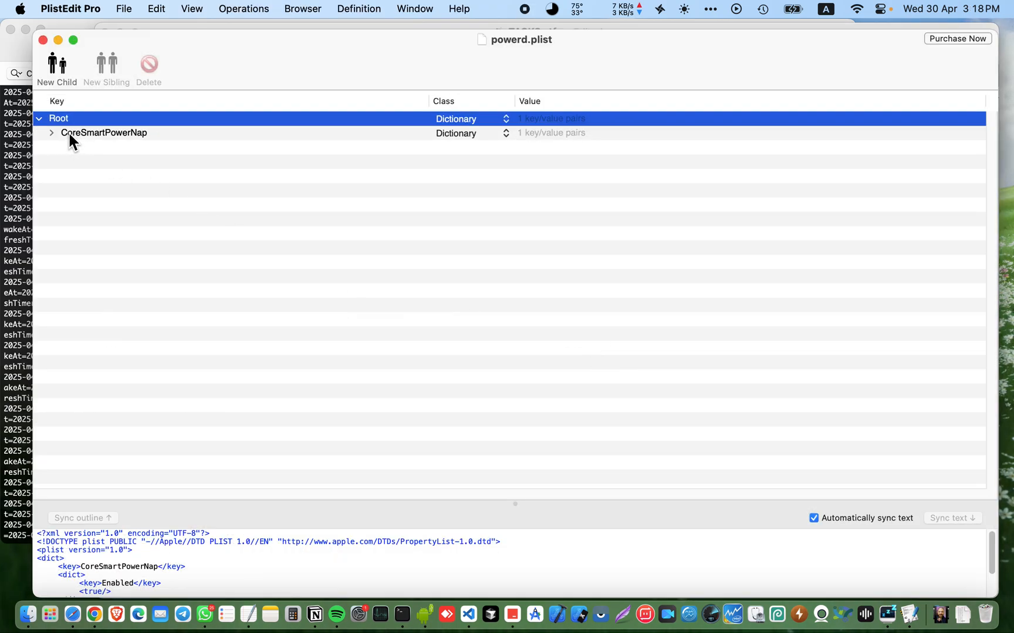
{"action": "left_click", "coordinate": [51, 132]}
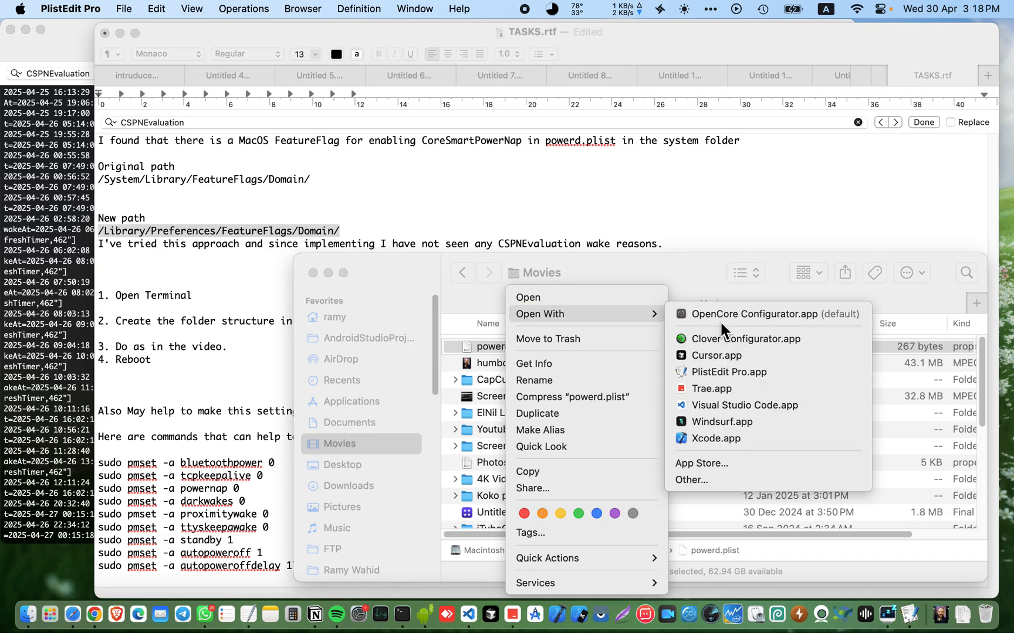
{"action": "left_click", "coordinate": [728, 372]}
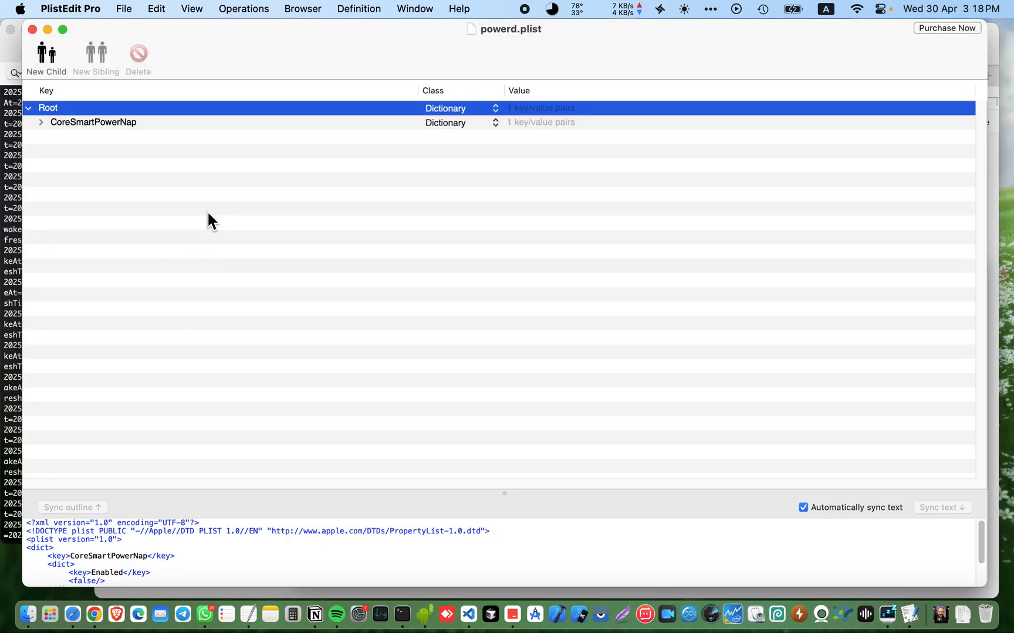
{"action": "mouse_move", "coordinate": [71, 162]}
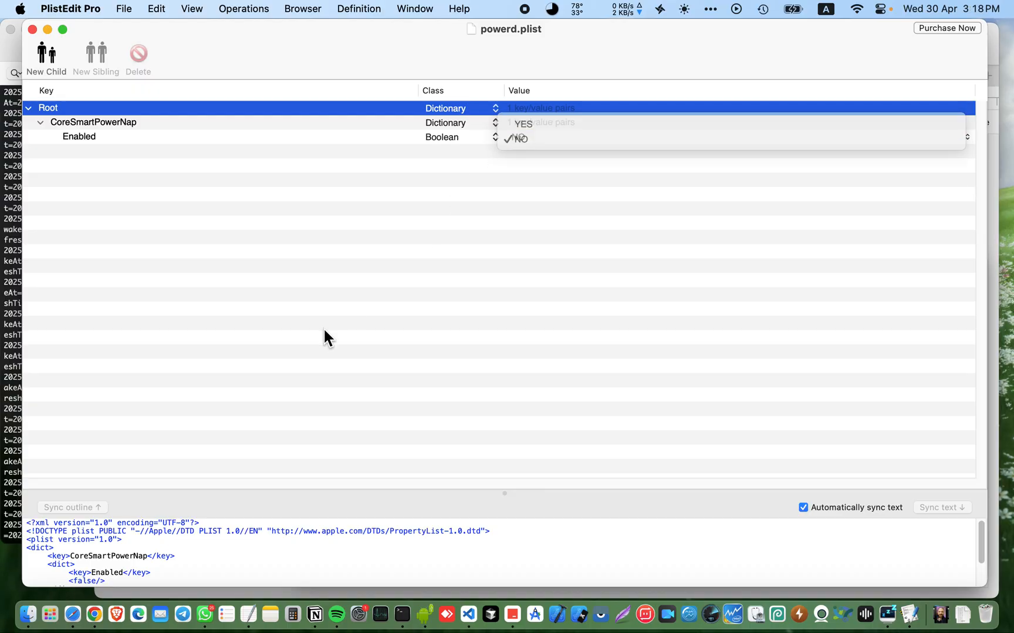
{"action": "left_click", "coordinate": [518, 137]}
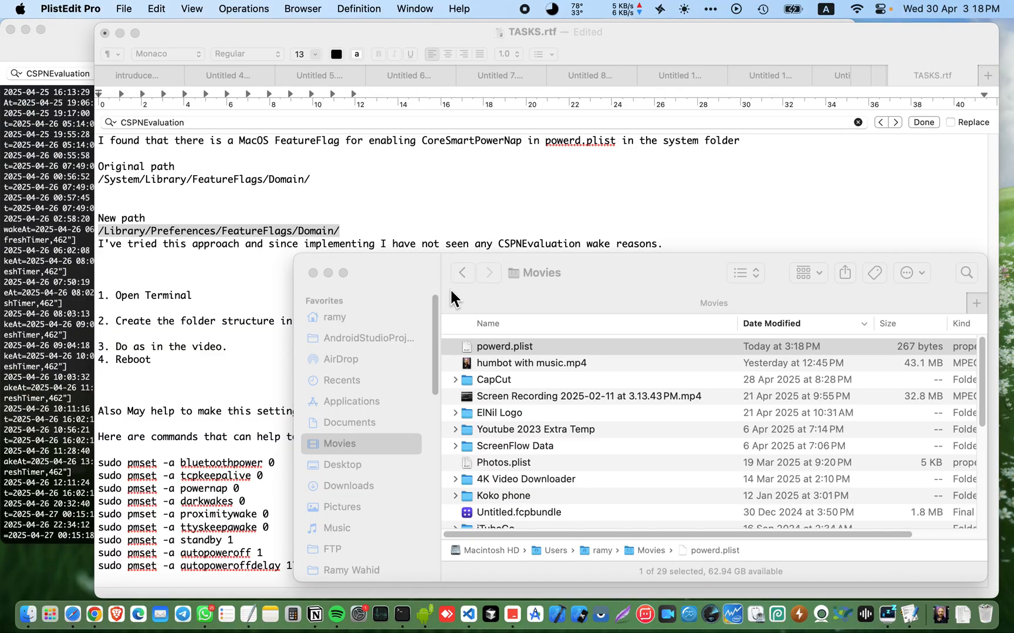
Go to /Library and open Preferences > FeatureFlags > Domain.
{"action": "right_click", "coordinate": [505, 347]}
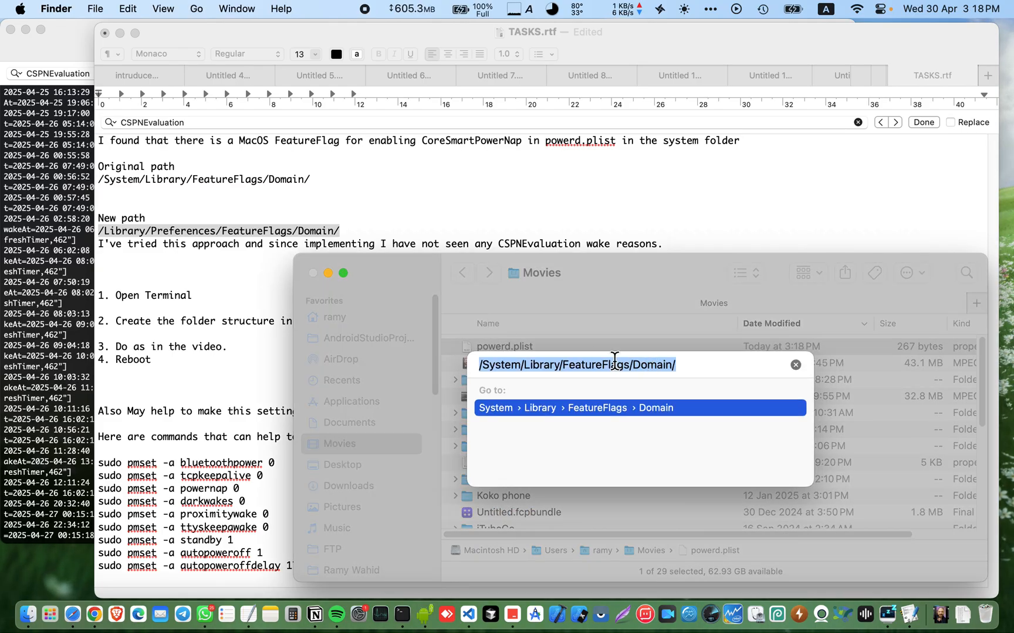
{"action": "left_click", "coordinate": [677, 365]}
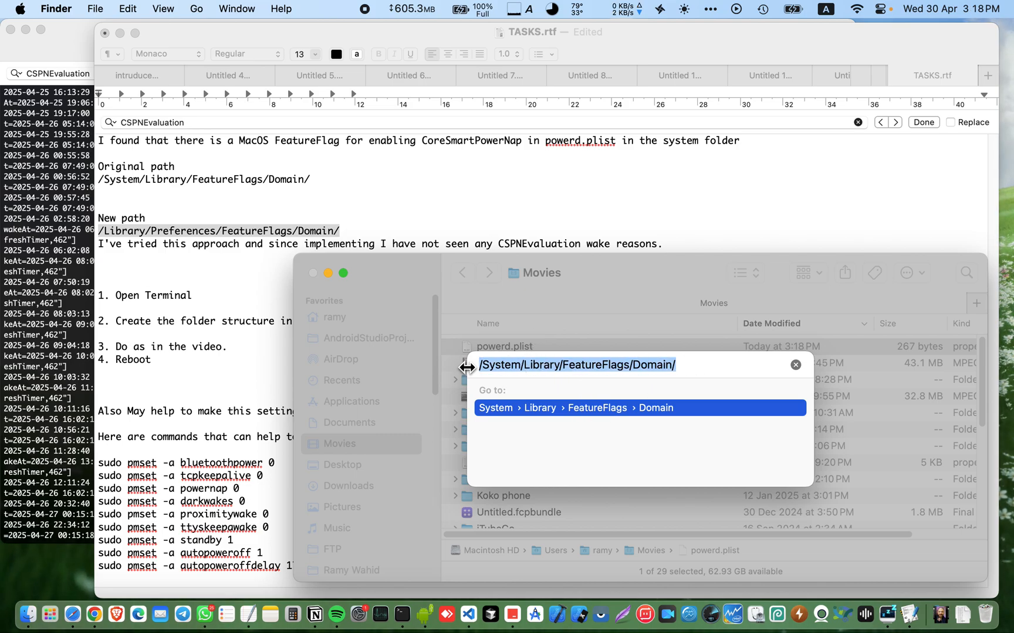
{"action": "type", "text": "/Library"}
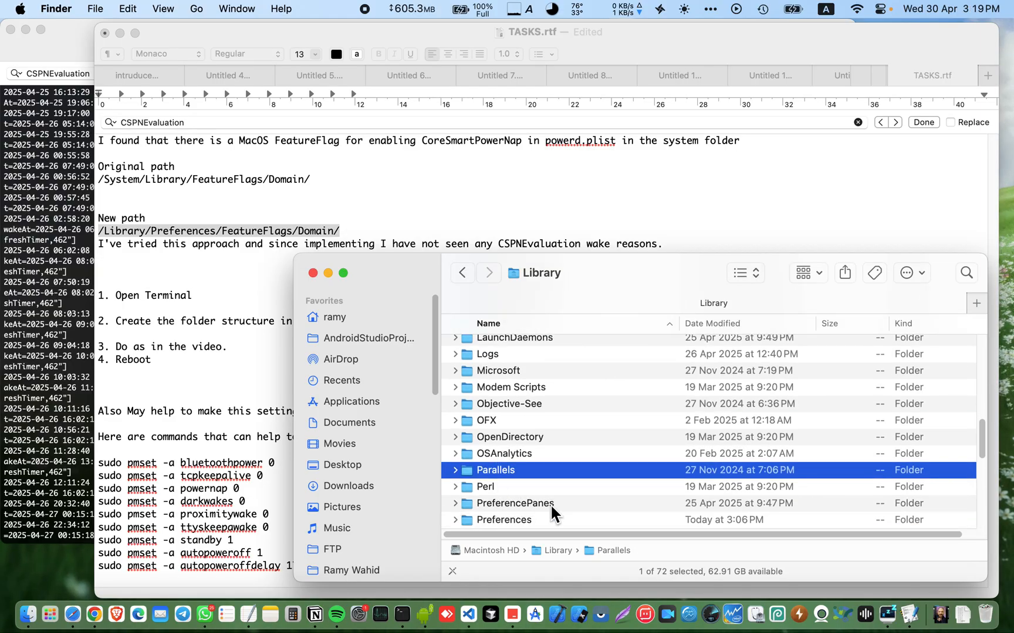
{"action": "double_click", "coordinate": [503, 520]}
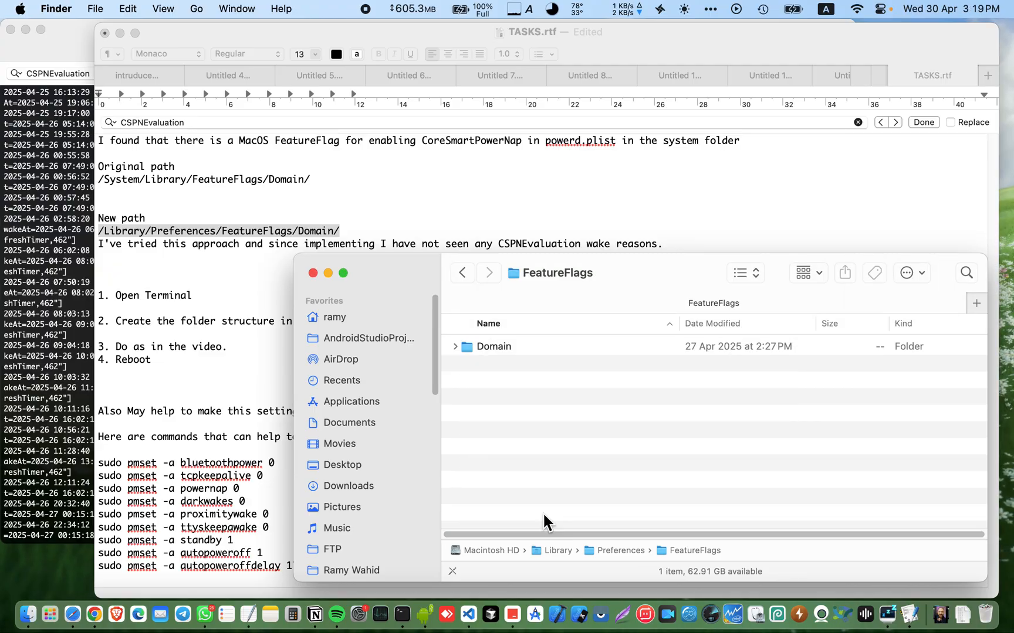
{"action": "double_click", "coordinate": [493, 346]}
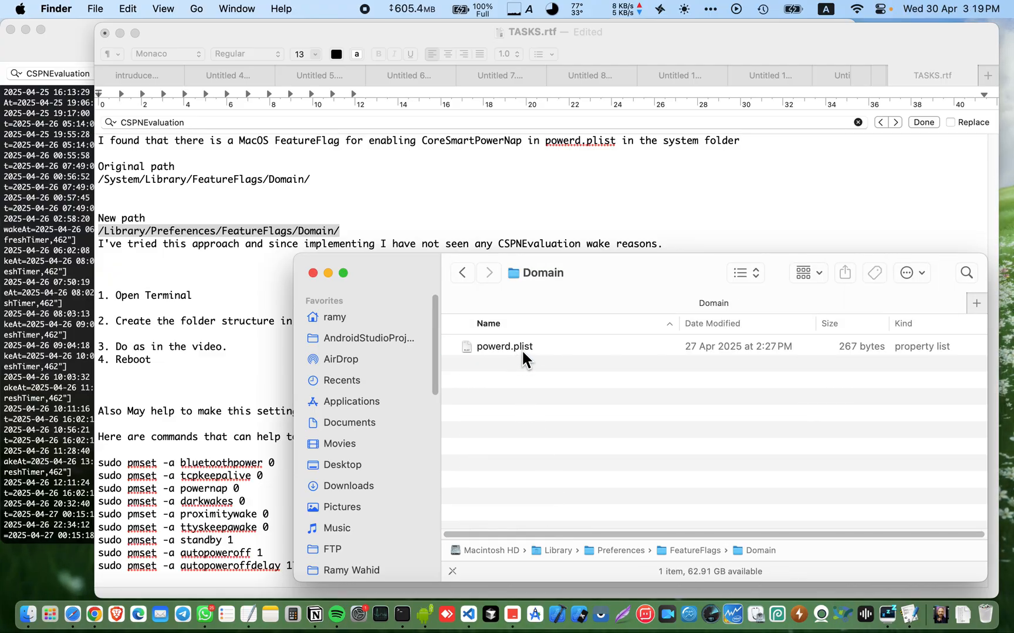
Open that folder's existing powerd.plist in PlistEdit Pro to check its contents.
{"action": "right_click", "coordinate": [503, 346]}
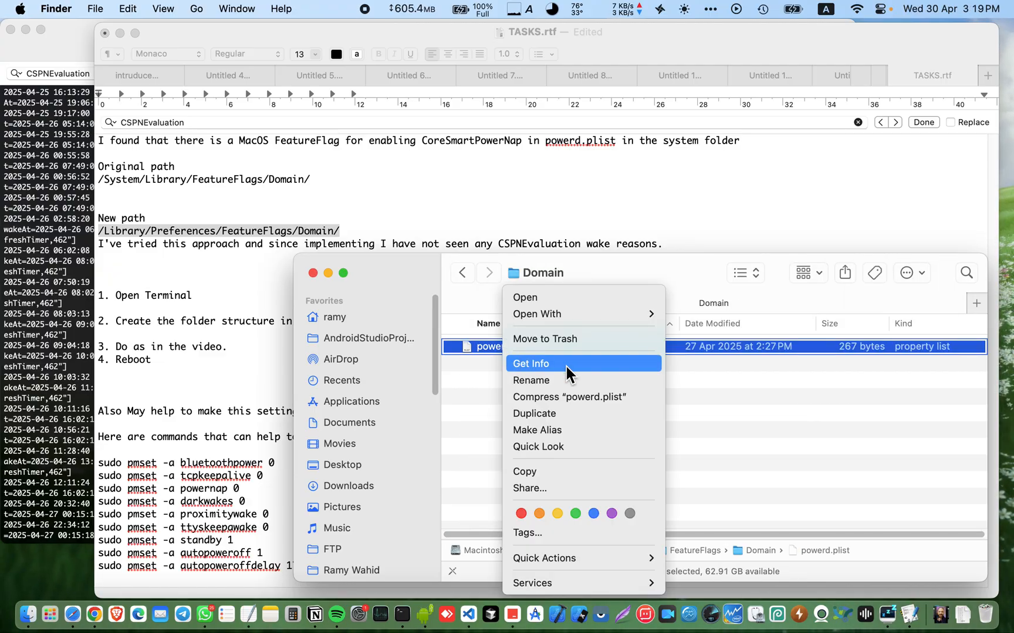
{"action": "mouse_move", "coordinate": [537, 315]}
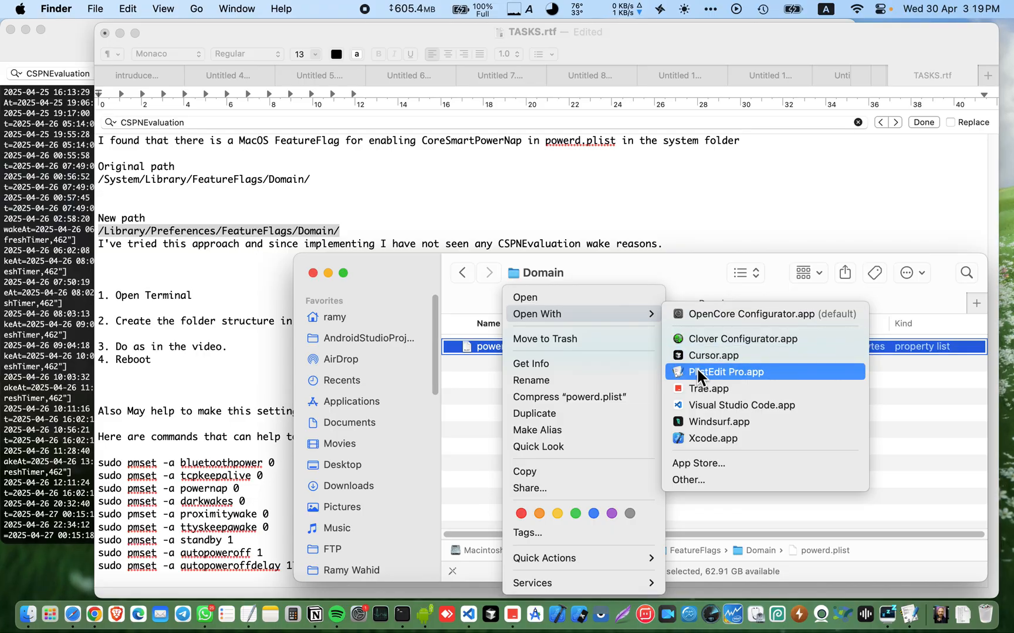
{"action": "left_click", "coordinate": [727, 372]}
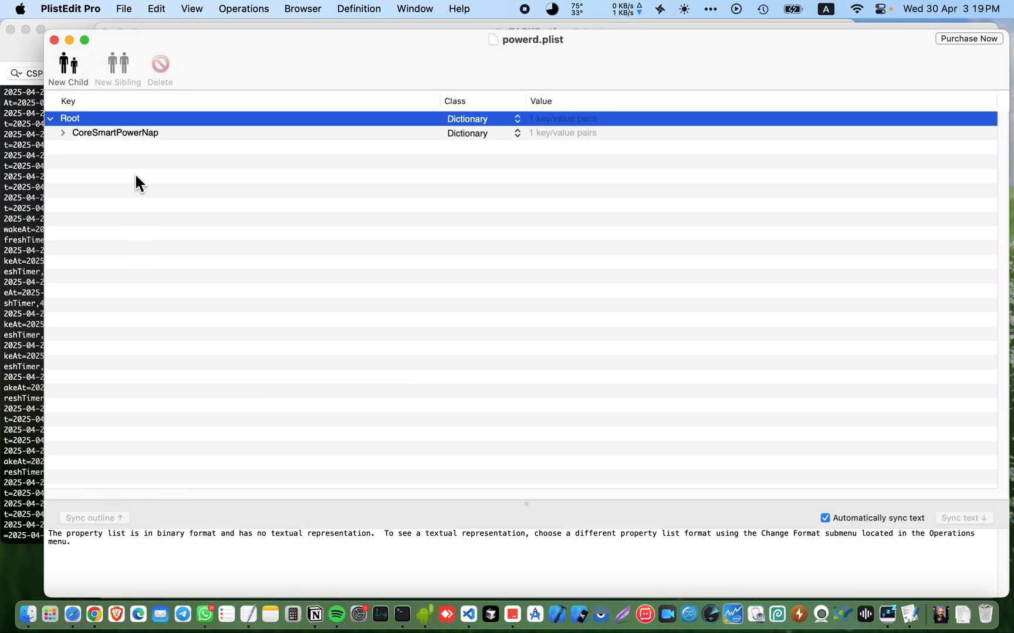
{"action": "left_click", "coordinate": [63, 133]}
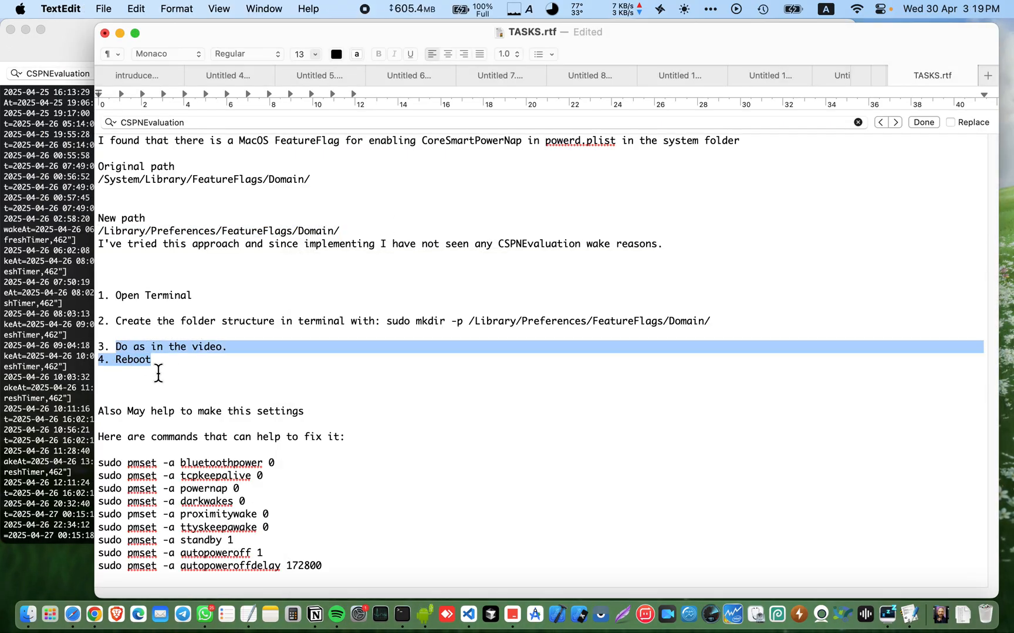
Place the cursor on a new line below step 4, Reboot, in the notes.
{"action": "left_click", "coordinate": [183, 373]}
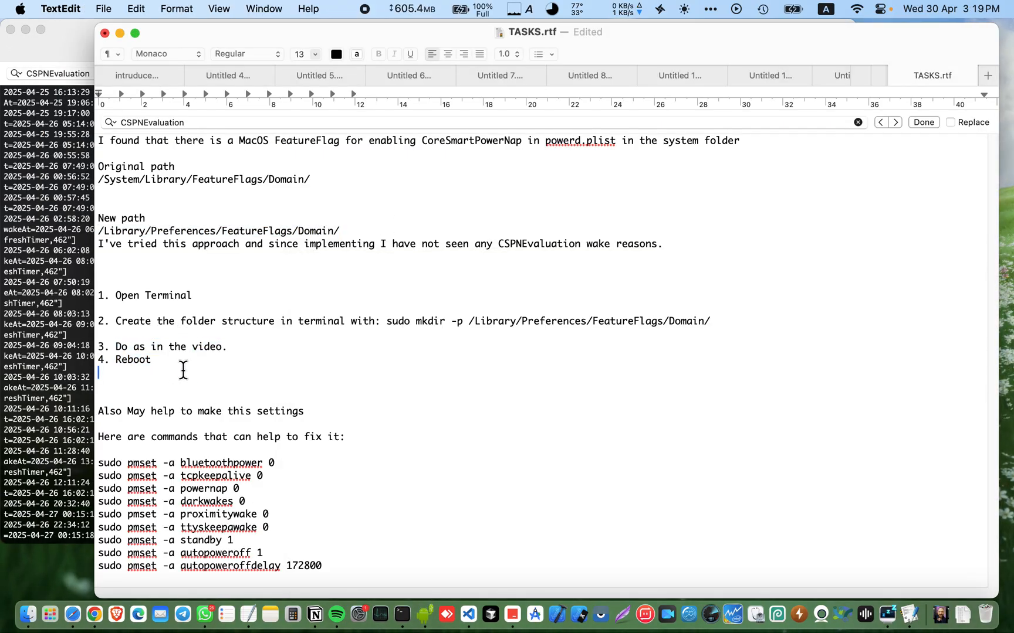
{"action": "mouse_move", "coordinate": [209, 367]}
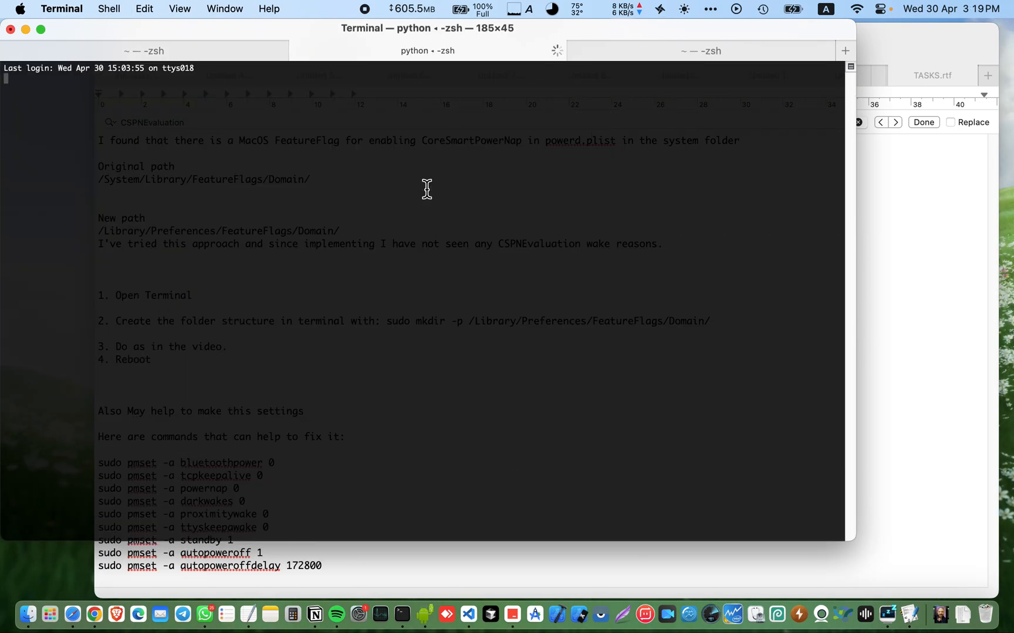
Run 'sudo pmset -g sched' to list scheduled wake and sleep events.
{"action": "type", "text": "sudo pmset -g sched"}
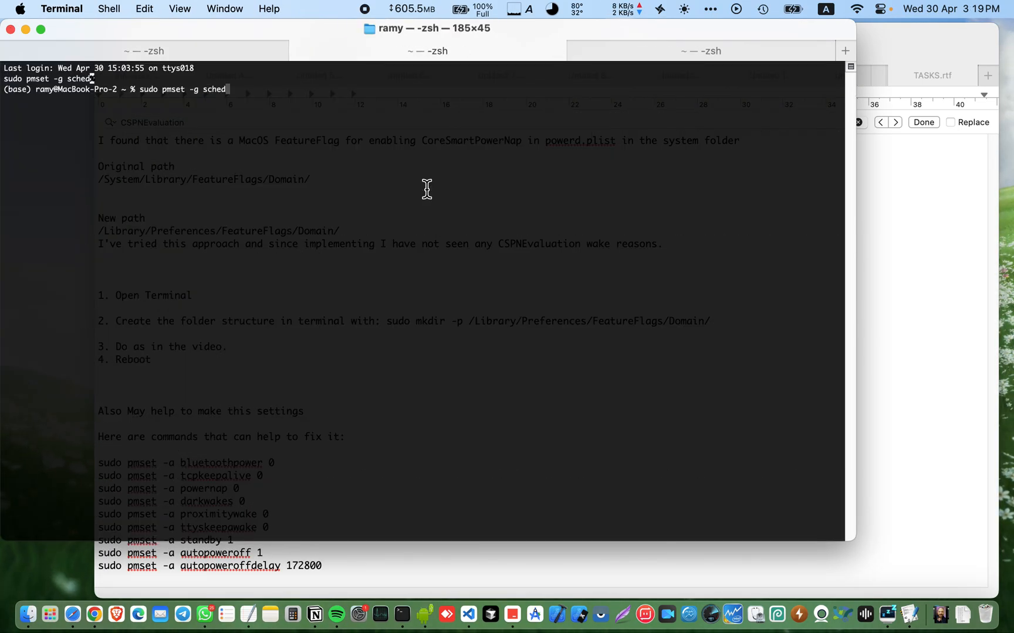
{"action": "key", "text": "Return"}
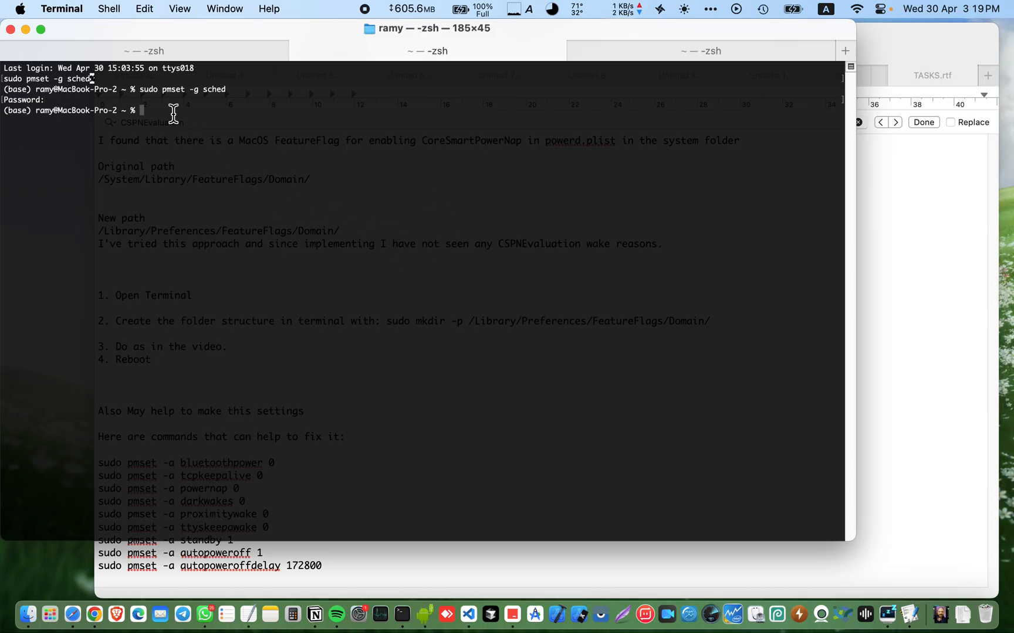
{"action": "left_click", "coordinate": [13, 8]}
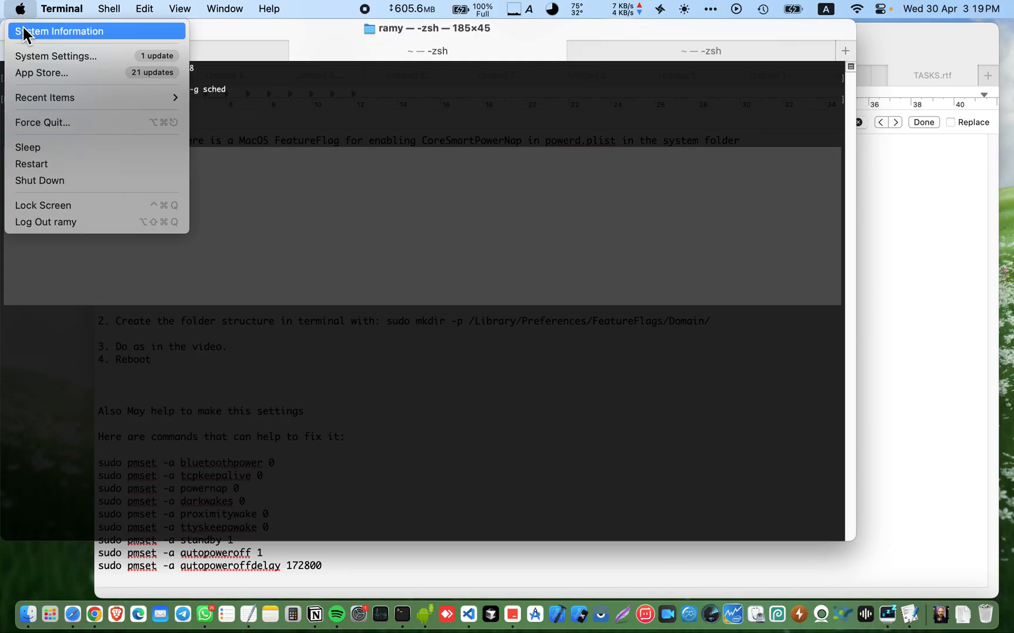
Open System Information's Power report to review battery health and sleep settings.
{"action": "left_click", "coordinate": [61, 31]}
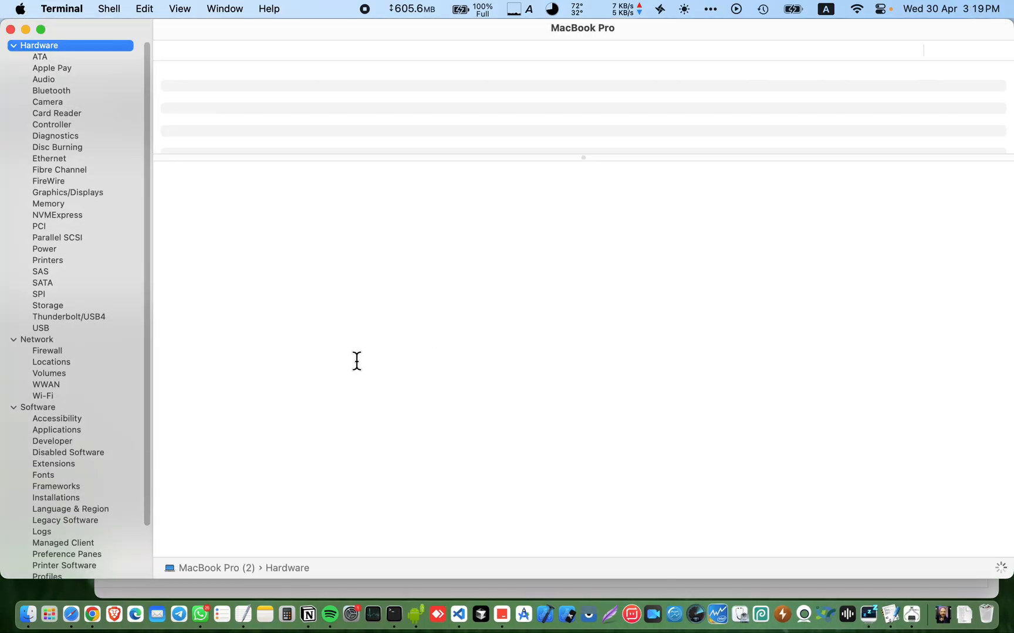
{"action": "left_click", "coordinate": [44, 248]}
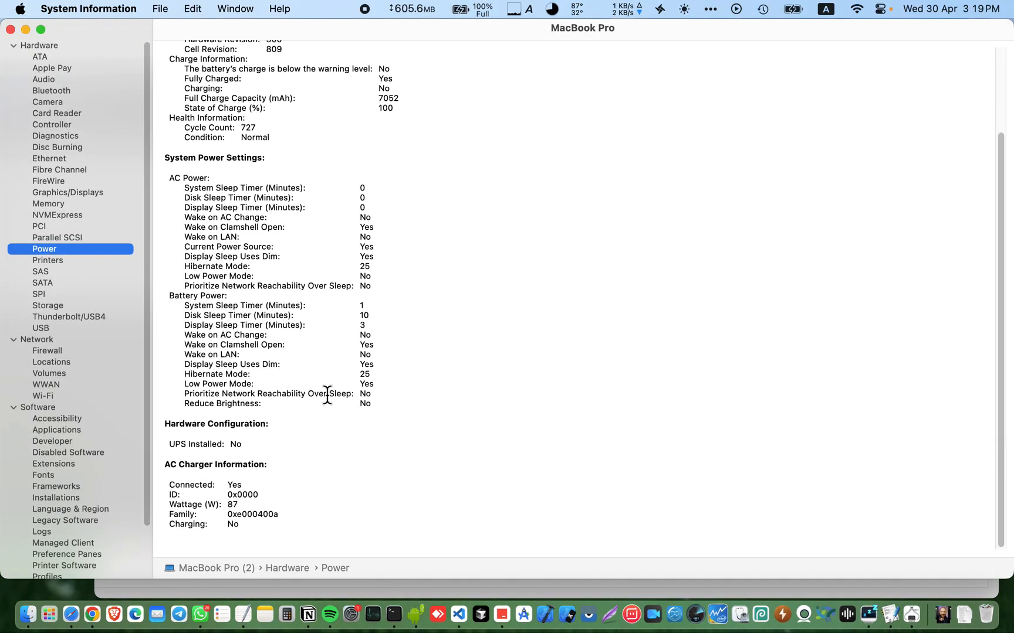
{"action": "left_click_drag", "start_coordinate": [184, 444], "coordinate": [280, 514]}
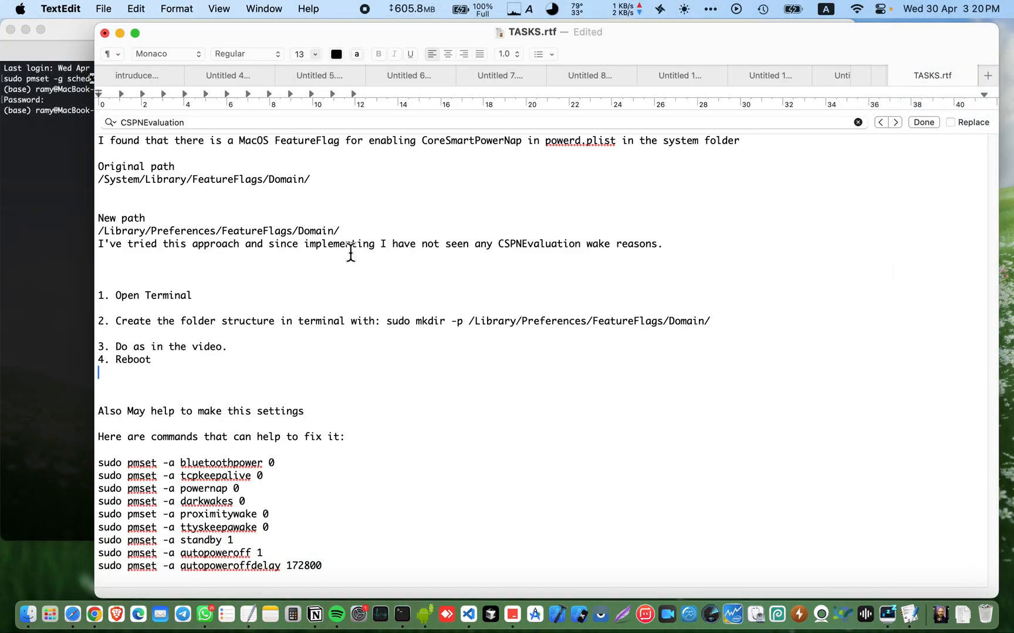
Add 'sudo chflags schg' for com.apple.AutoWake.plist, then select it and the pmset commands.
{"action": "type", "text": "sudo chflags schg /Library/Preferences/SystemConfiguration/com.apple.AutoWake.plist"}
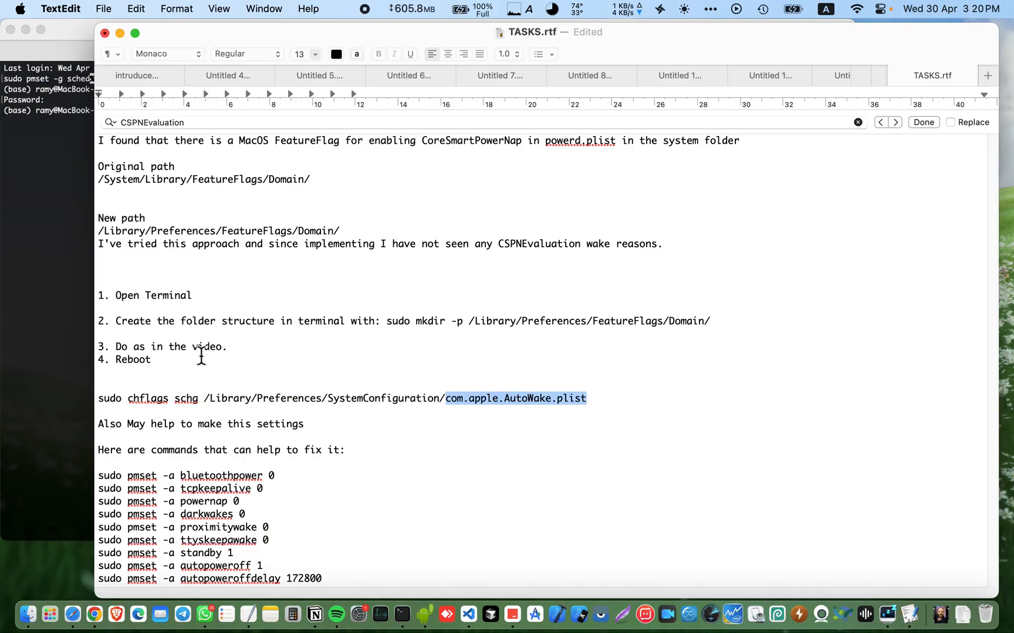
{"action": "mouse_move", "coordinate": [204, 429]}
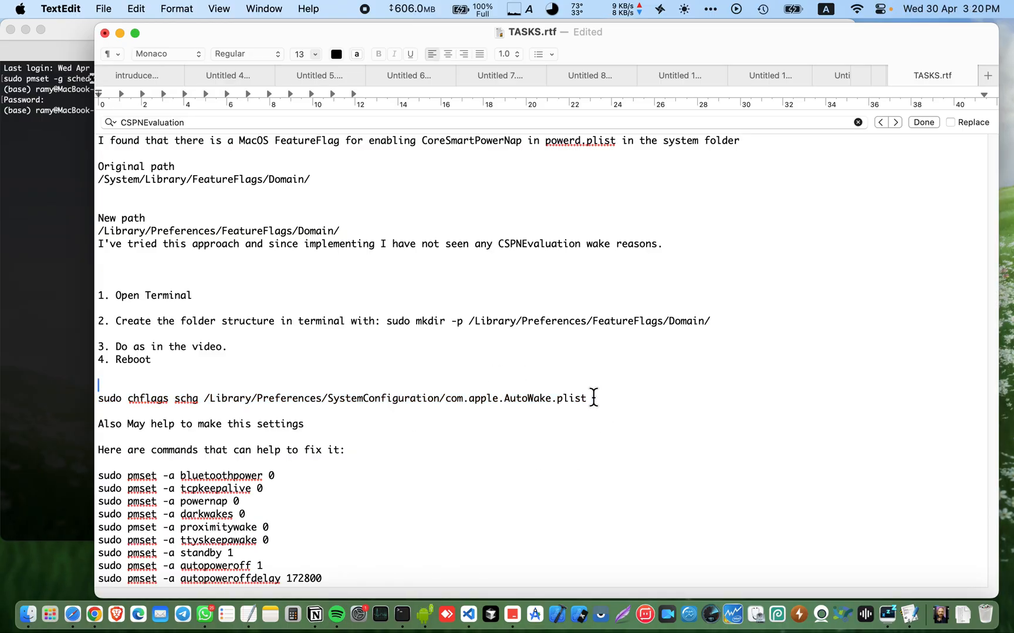
{"action": "triple_click", "coordinate": [342, 398]}
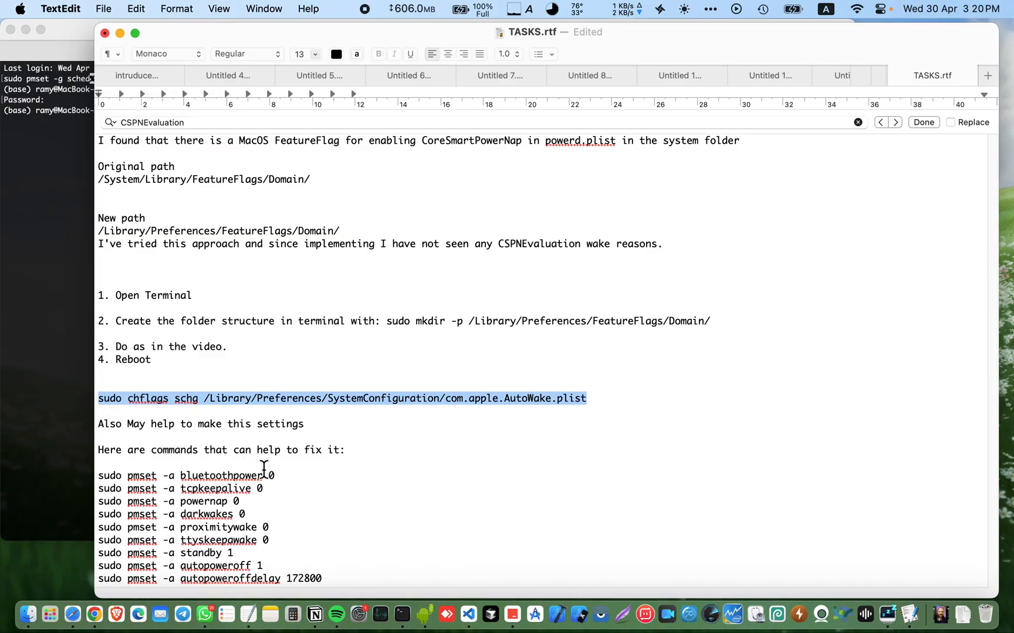
{"action": "left_click_drag", "start_coordinate": [99, 476], "coordinate": [322, 578]}
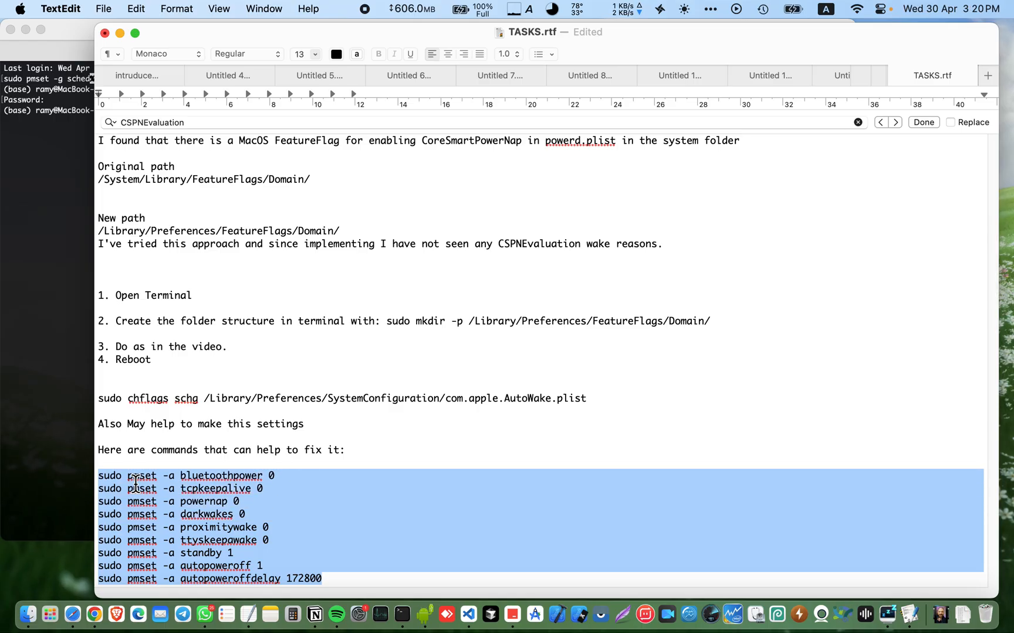
{"action": "left_click", "coordinate": [232, 476]}
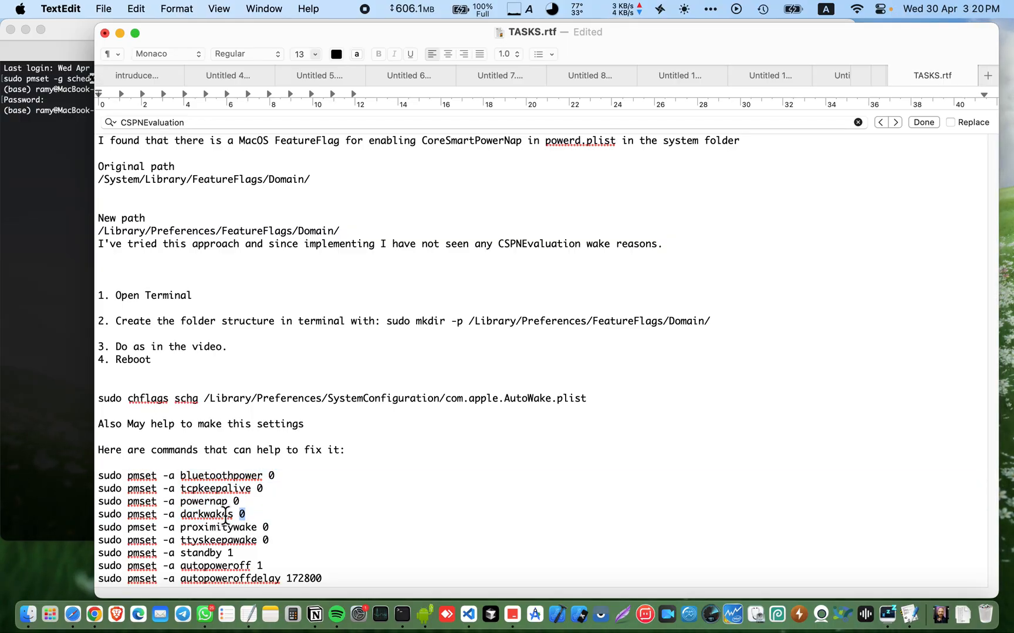
{"action": "triple_click", "coordinate": [194, 514]}
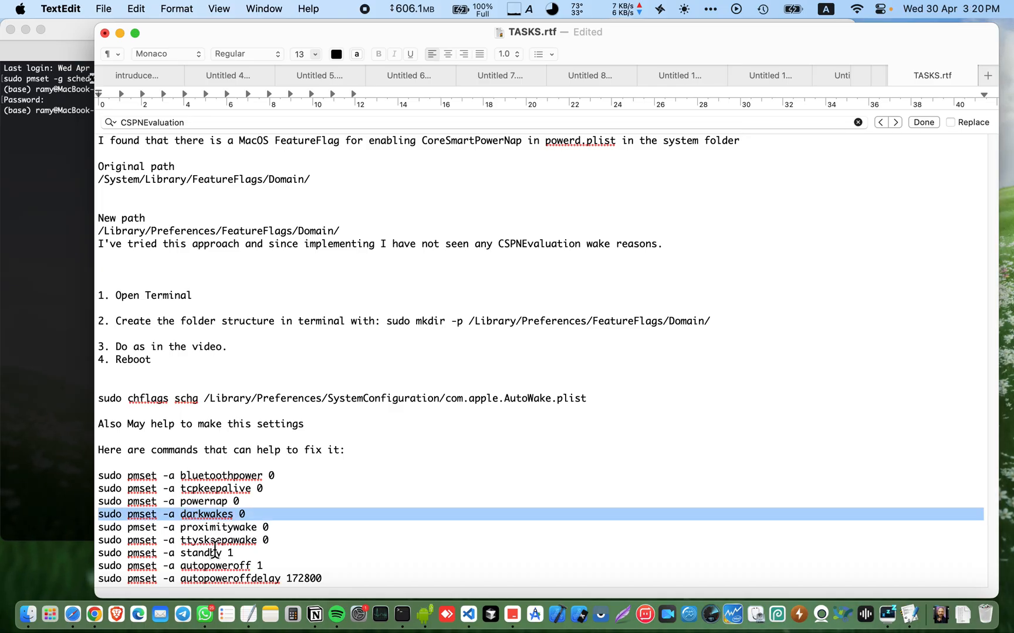
{"action": "left_click", "coordinate": [213, 527]}
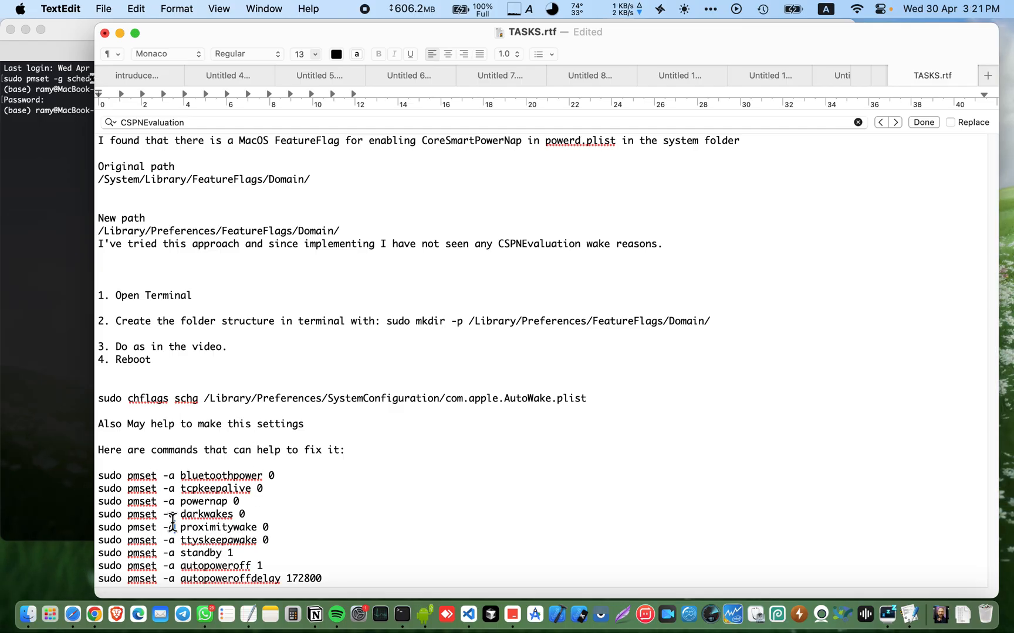
{"action": "left_click_drag", "start_coordinate": [99, 476], "coordinate": [261, 566]}
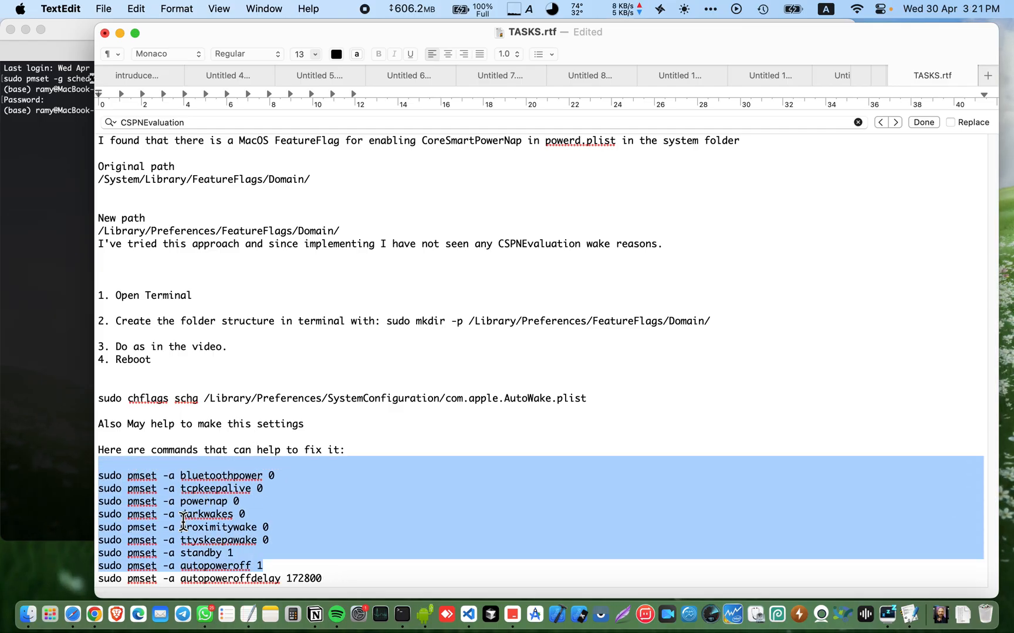
{"action": "mouse_move", "coordinate": [892, 613]}
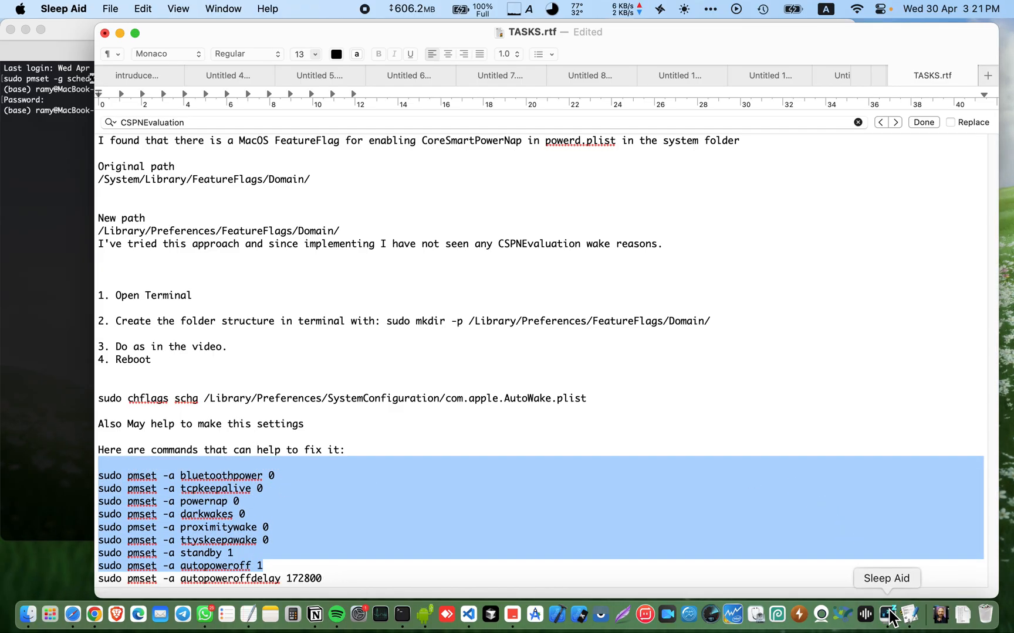
In Sleep Aid, highlight the -5.5% battery line of the 17-hour Screen Off log, then bring up coconutBattery.
{"action": "left_click", "coordinate": [889, 614]}
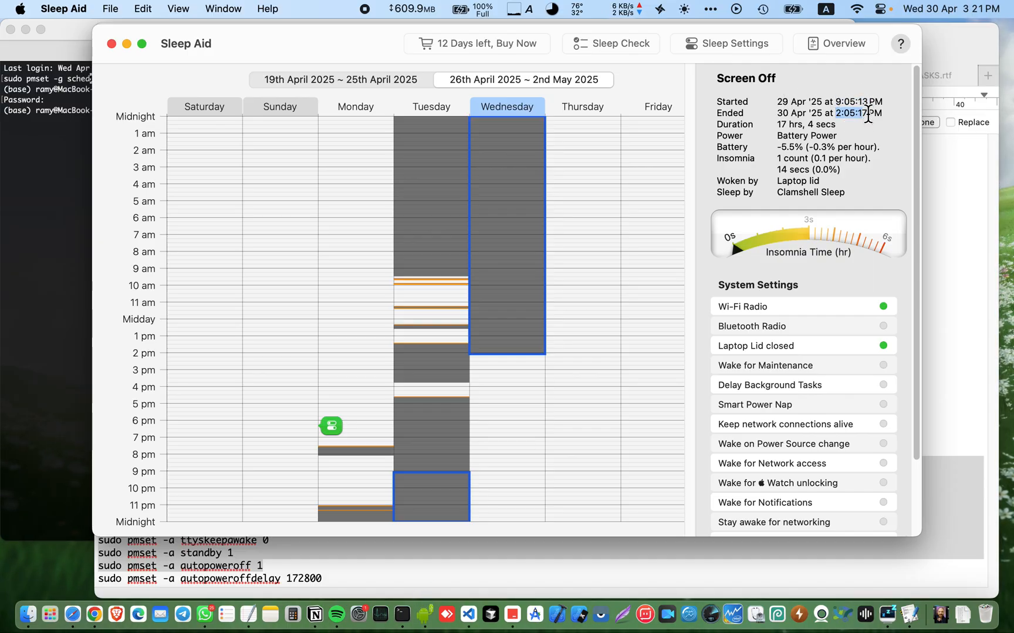
{"action": "mouse_move", "coordinate": [493, 210]}
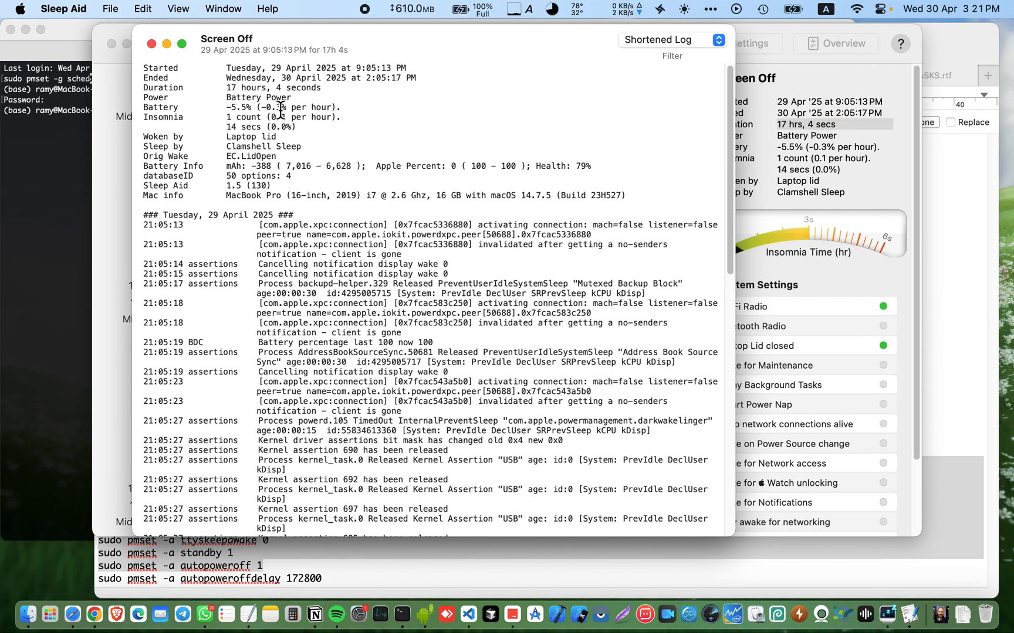
{"action": "left_click_drag", "start_coordinate": [245, 107], "coordinate": [337, 108]}
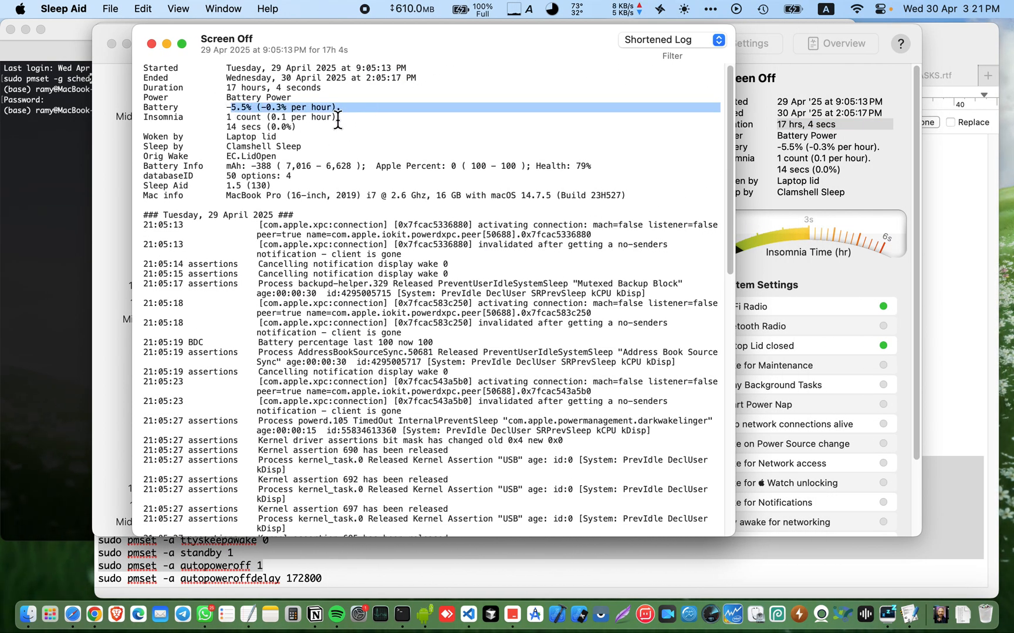
{"action": "mouse_move", "coordinate": [800, 615]}
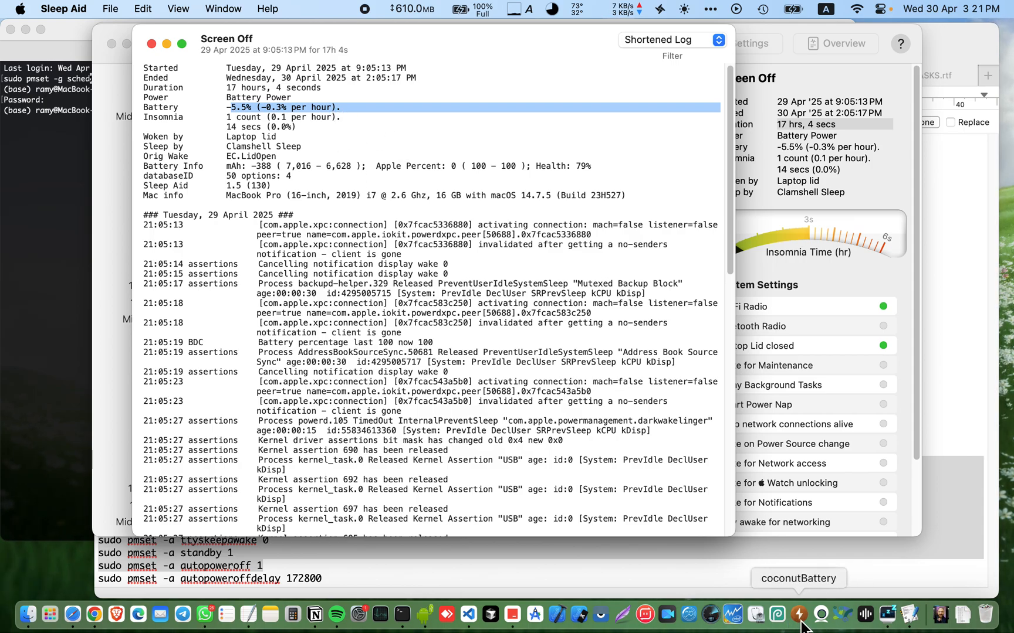
{"action": "left_click", "coordinate": [799, 614]}
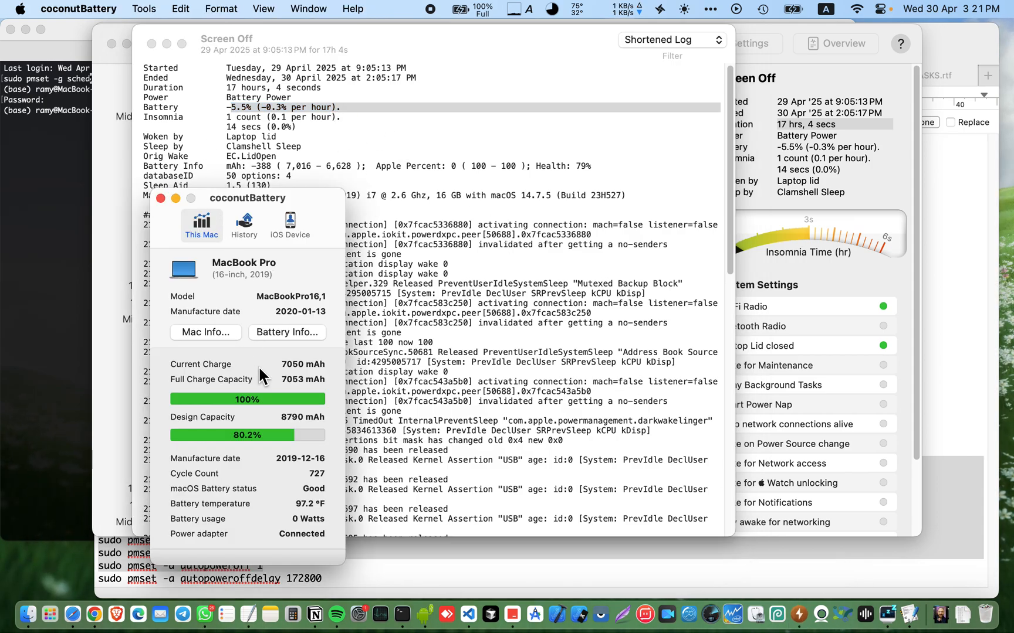
{"action": "mouse_move", "coordinate": [194, 197]}
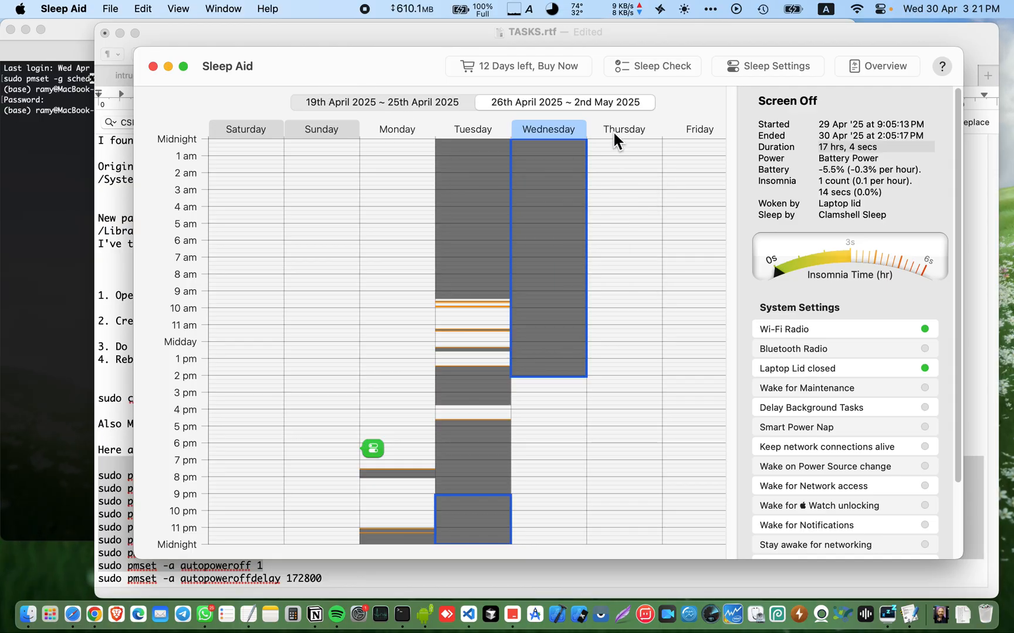
{"action": "mouse_move", "coordinate": [339, 84]}
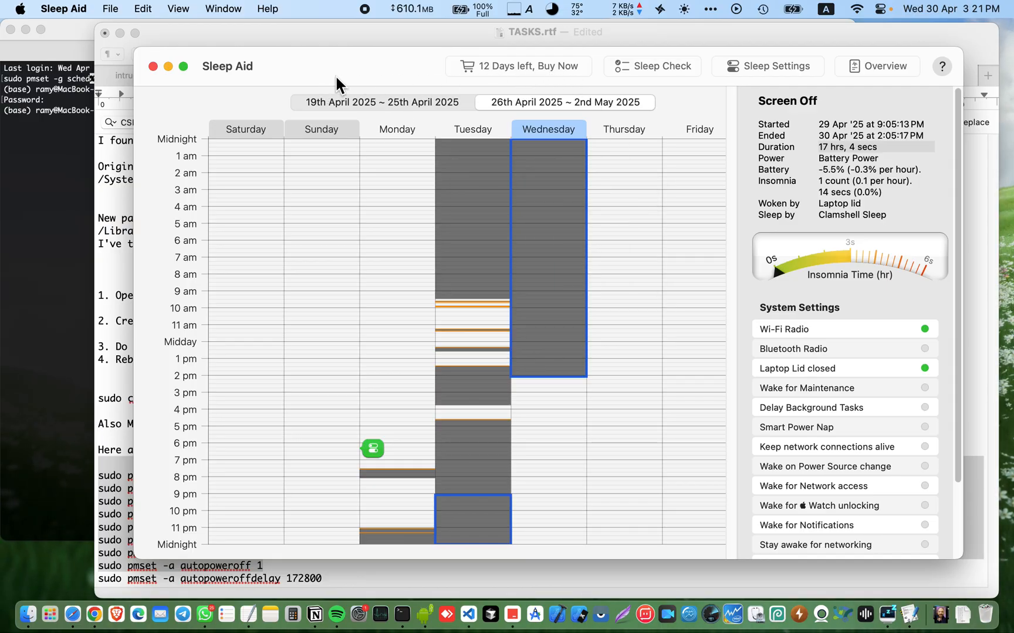
{"action": "mouse_move", "coordinate": [433, 84]}
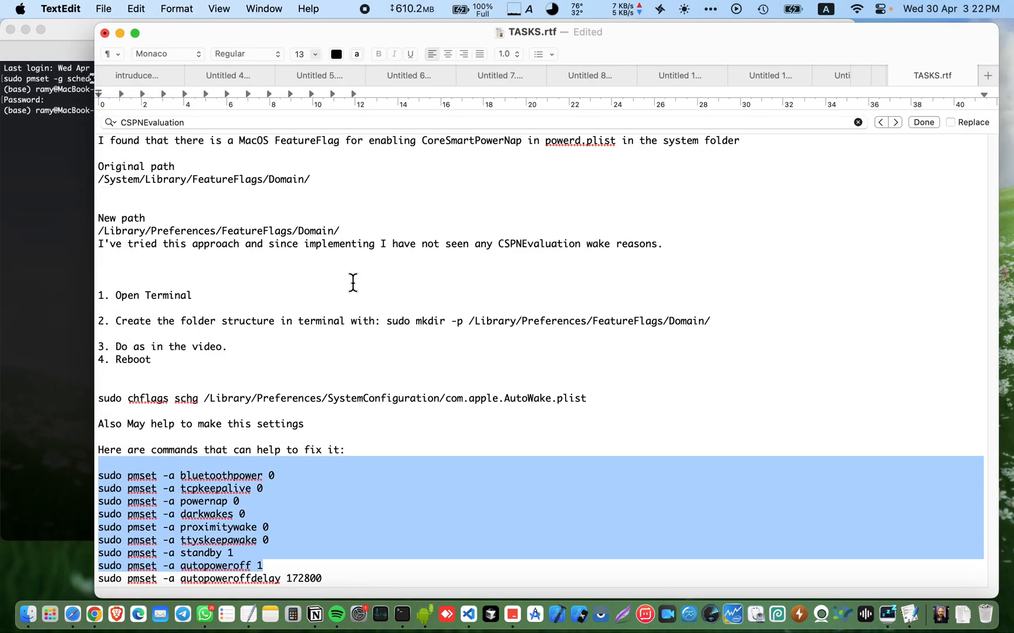
Deselect the pmset command block in the TextEdit fix notes.
{"action": "left_click", "coordinate": [100, 258]}
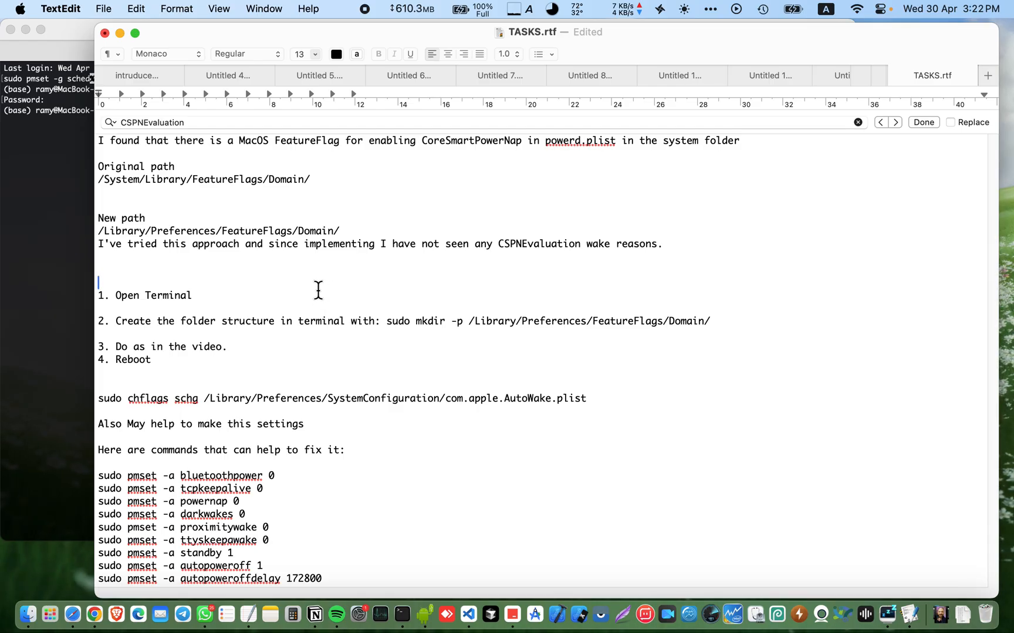
{"action": "mouse_move", "coordinate": [330, 262]}
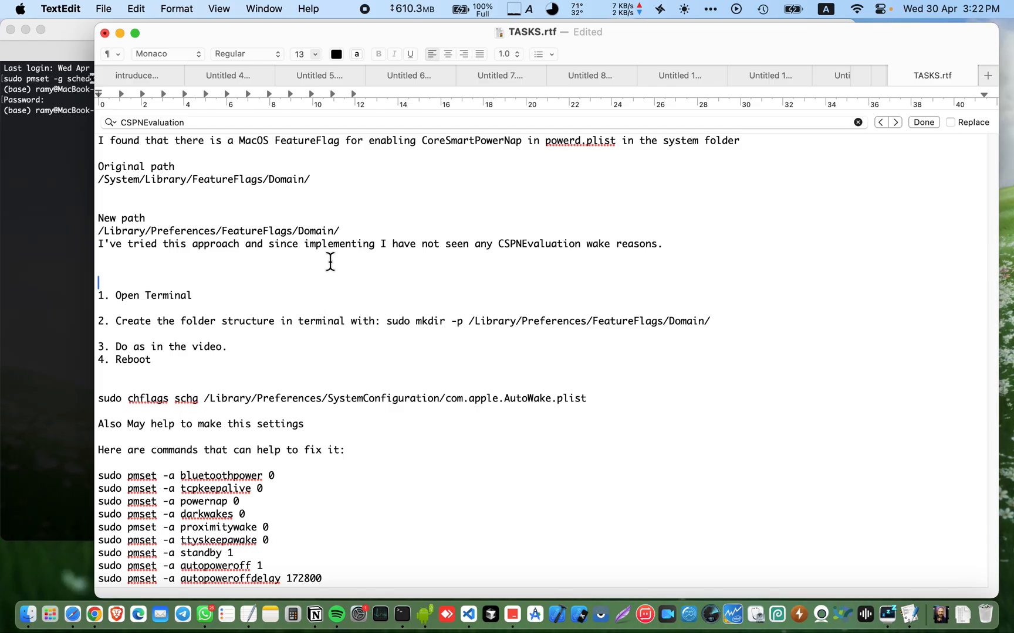
{"action": "mouse_move", "coordinate": [351, 201]}
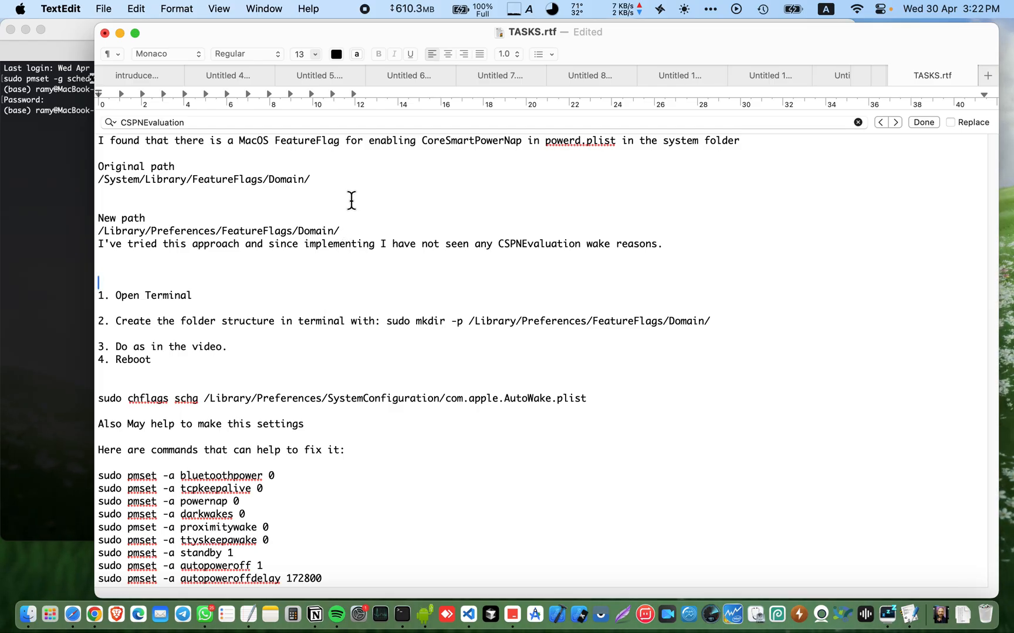